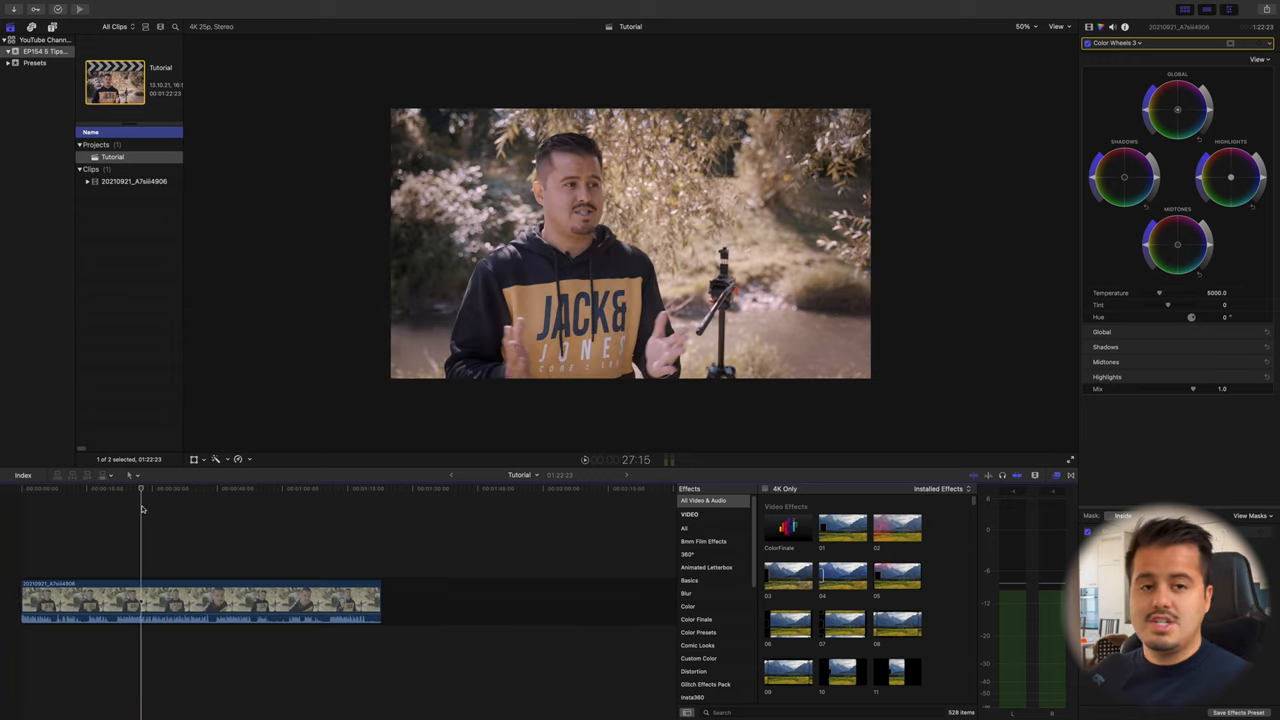
Review the Window > Workspaces list (Basic, Color, Course Creator), keeping Basic active
left_click(50, 488)
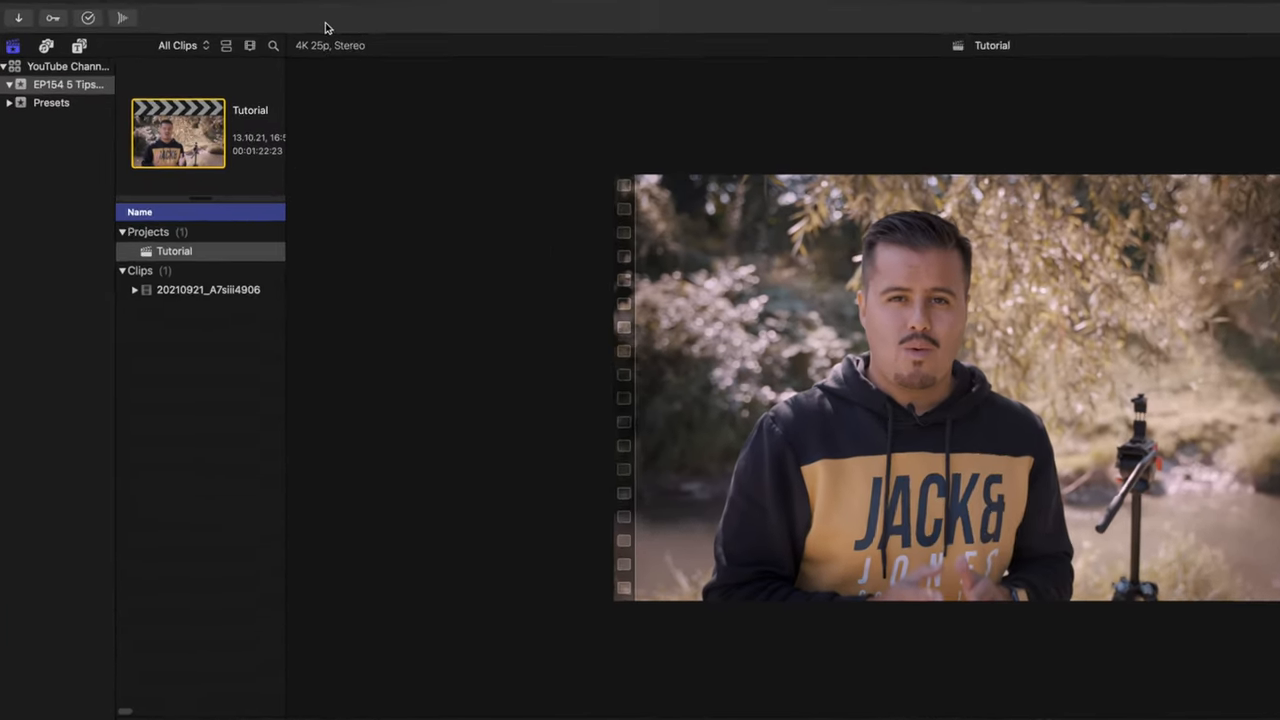
left_click(445, 14)
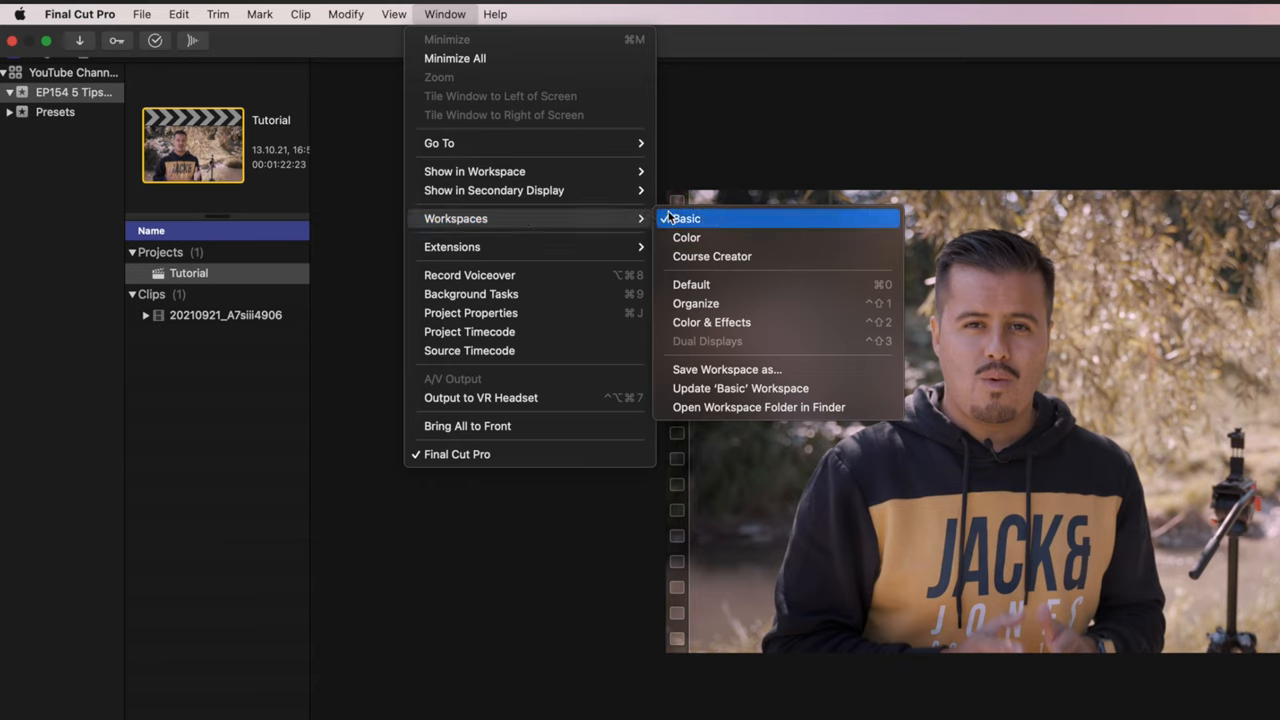
mouse_move(715, 238)
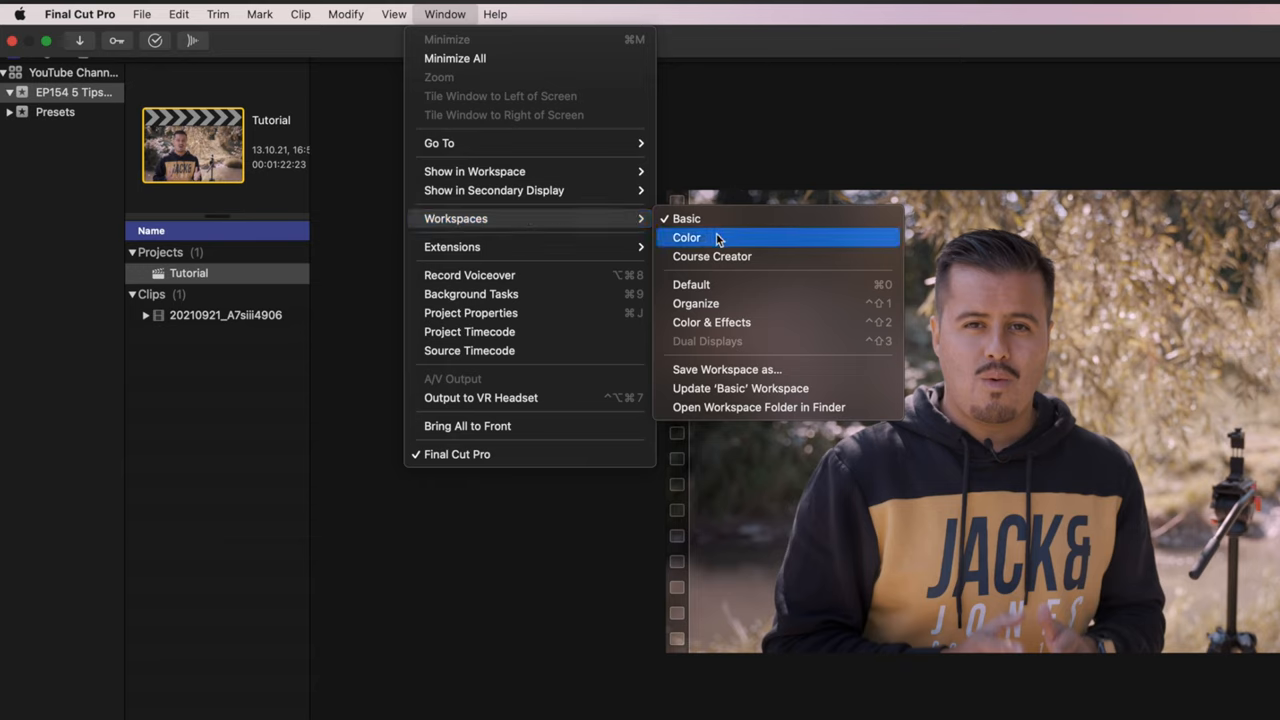
mouse_move(720, 256)
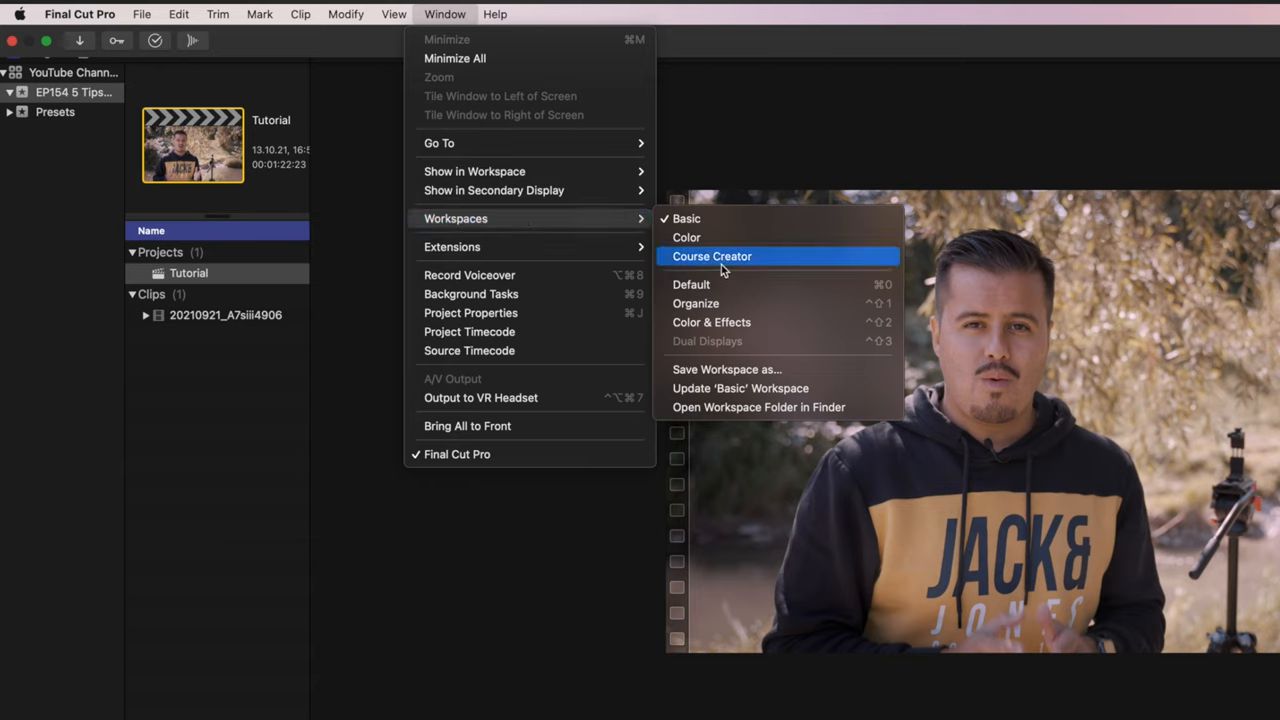
mouse_move(718, 288)
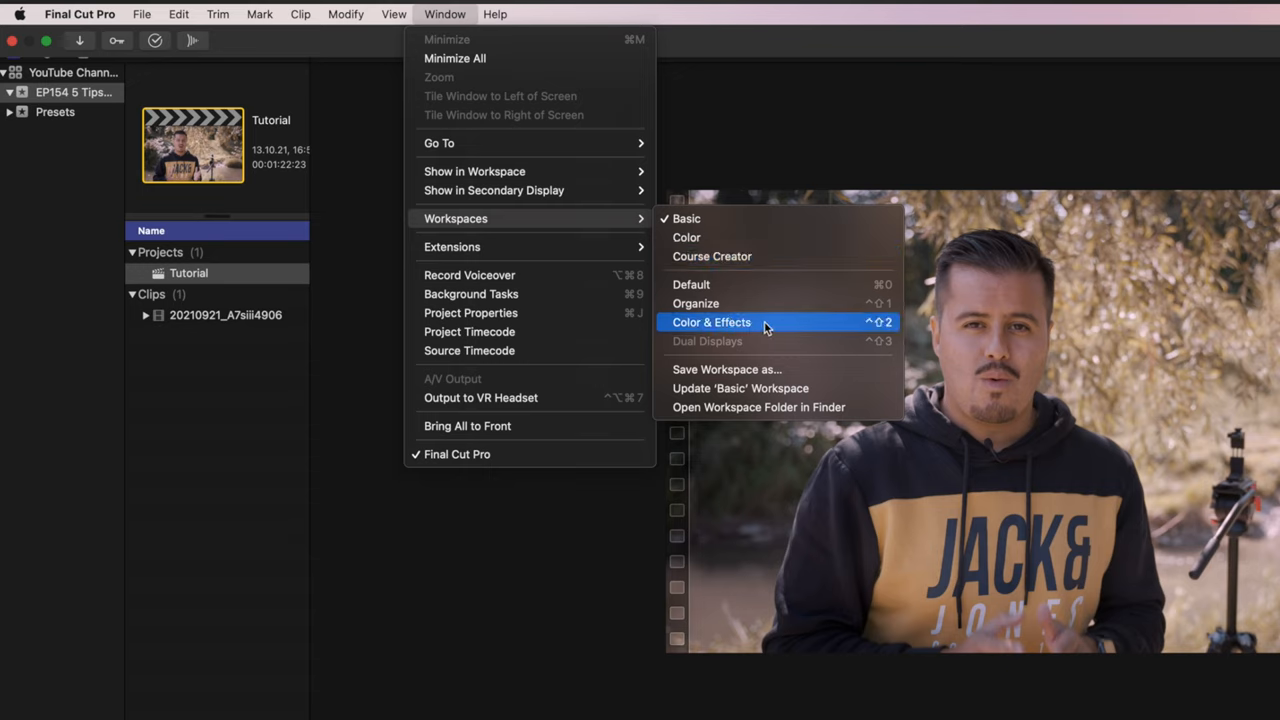
mouse_move(686, 237)
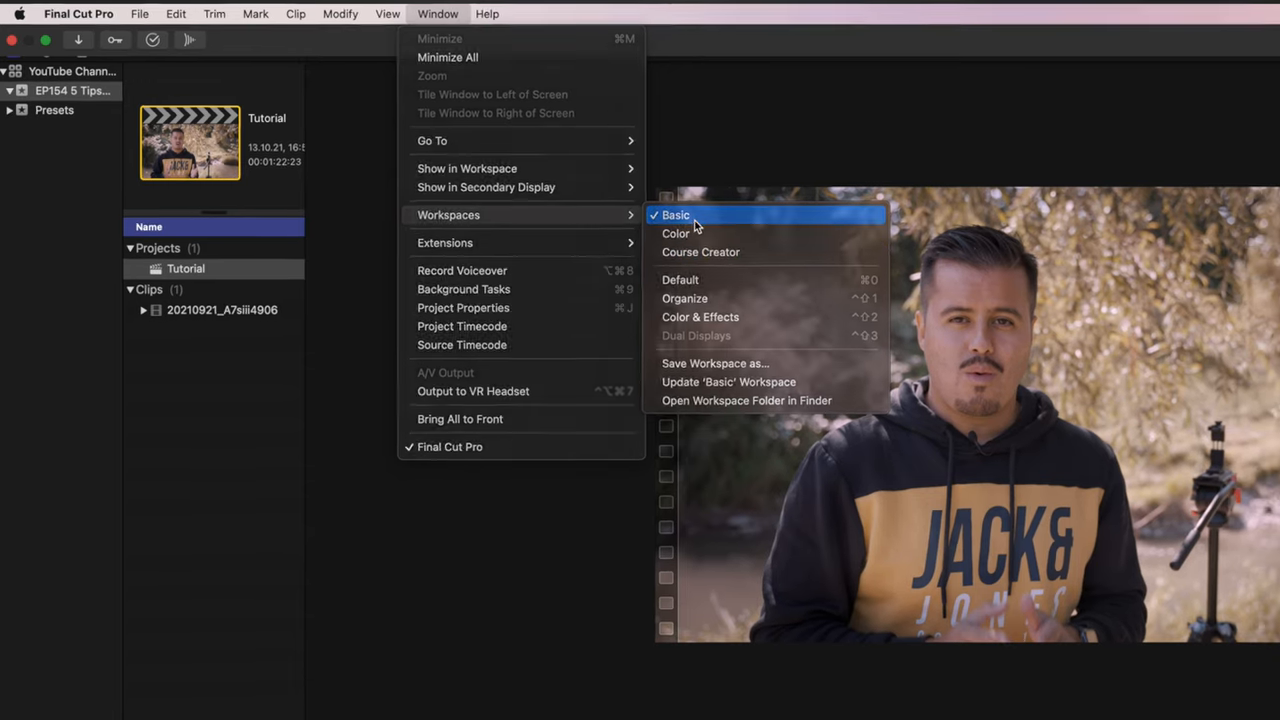
left_click(700, 317)
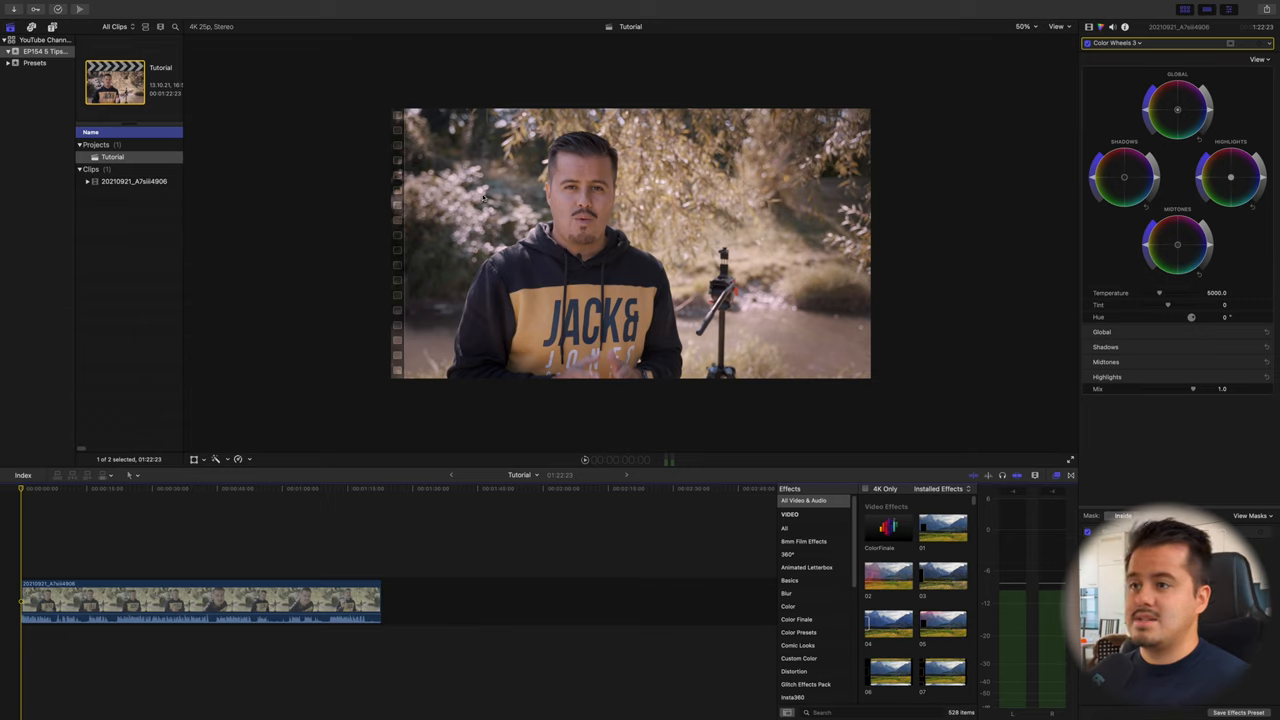
mouse_move(422, 237)
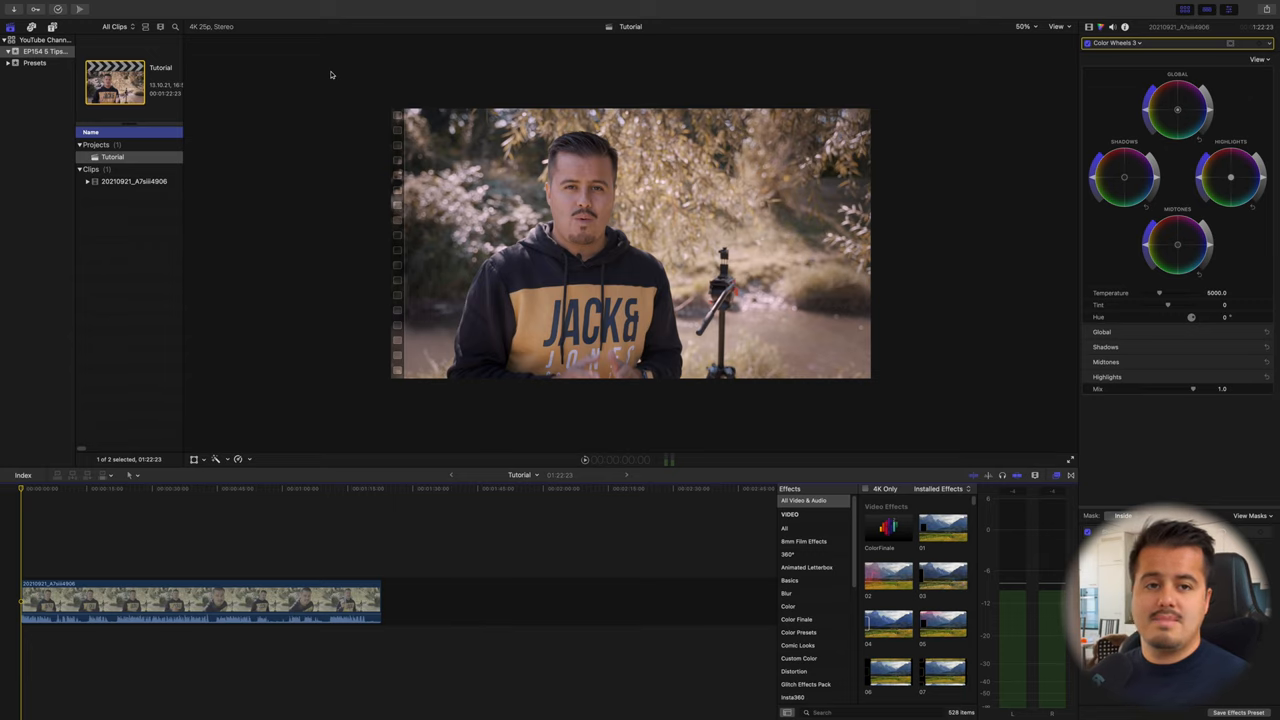
left_click(430, 13)
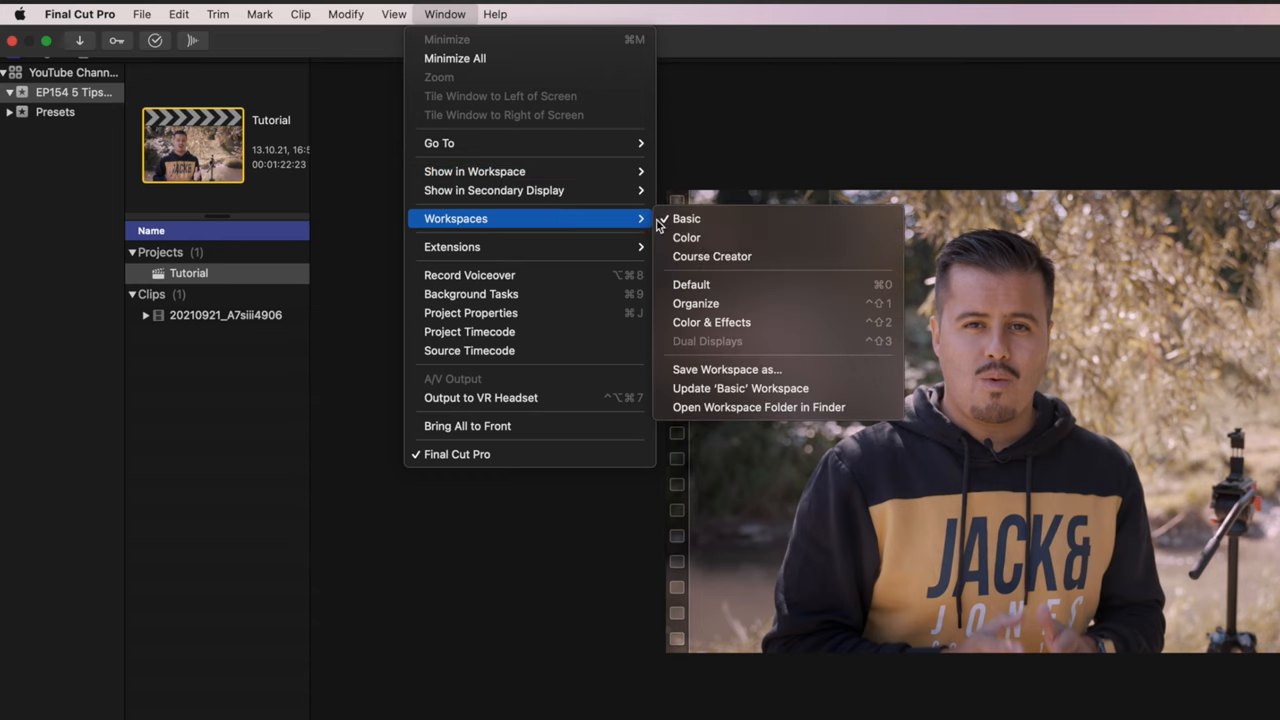
Apply the custom Color workspace with dual viewers and luma waveform scopes
left_click(711, 322)
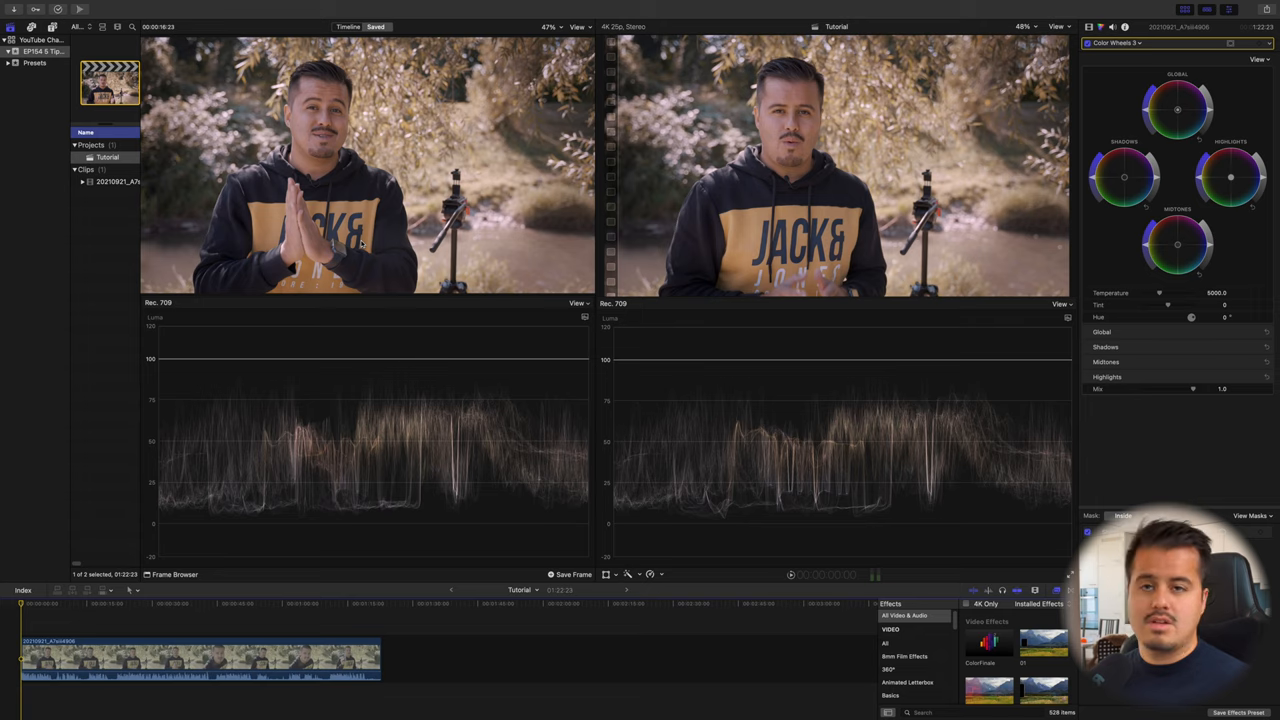
mouse_move(618, 432)
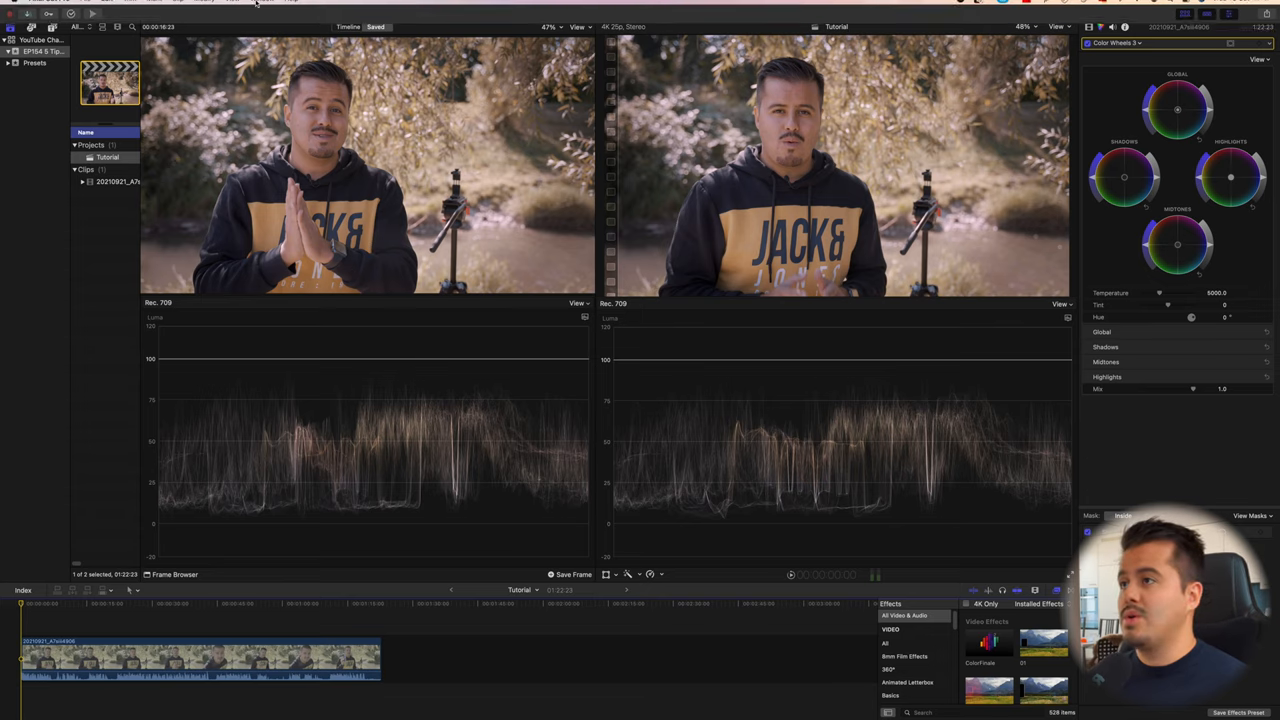
left_click(442, 14)
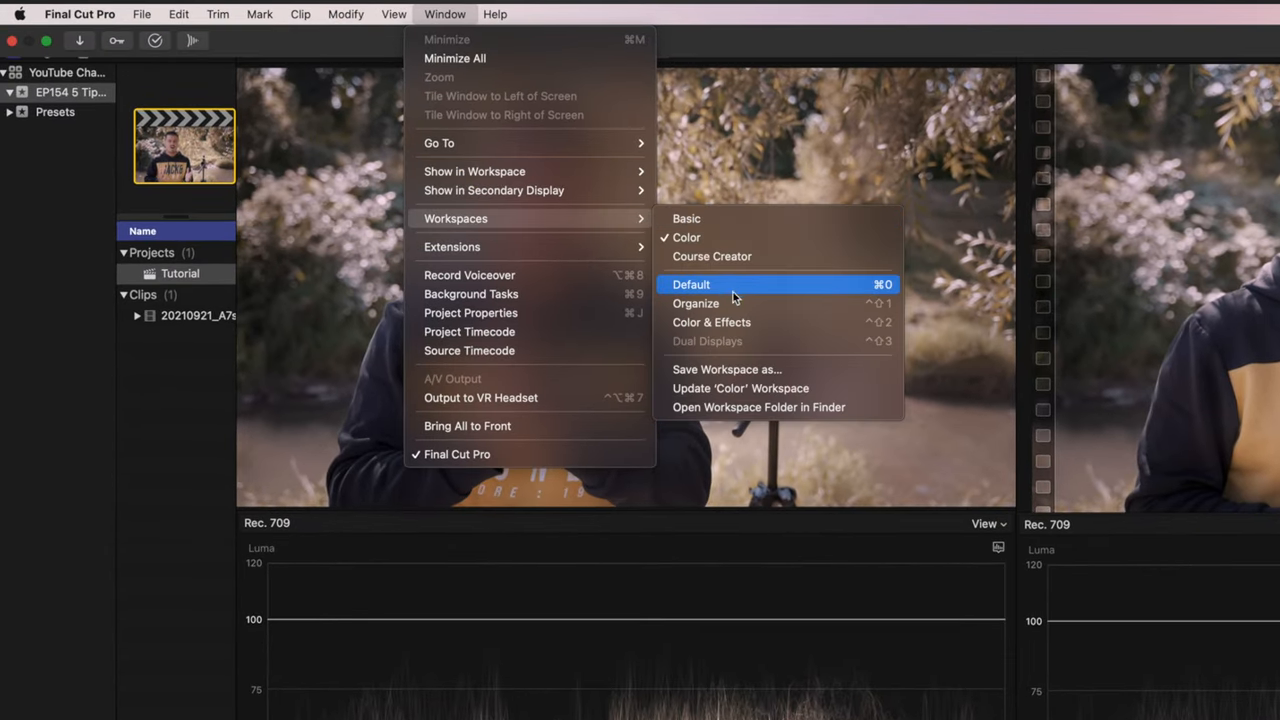
mouse_move(724, 369)
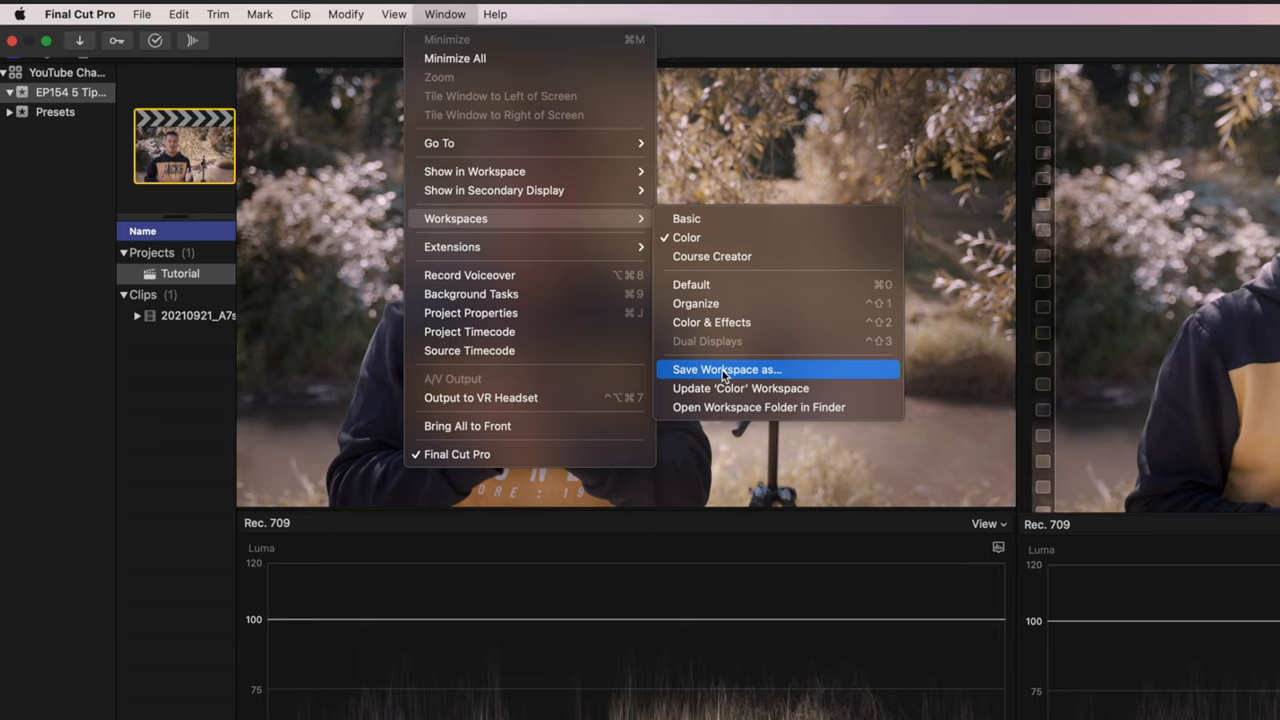
Start Save Workspace as… and type 'Wor' as the workspace name
left_click(726, 369)
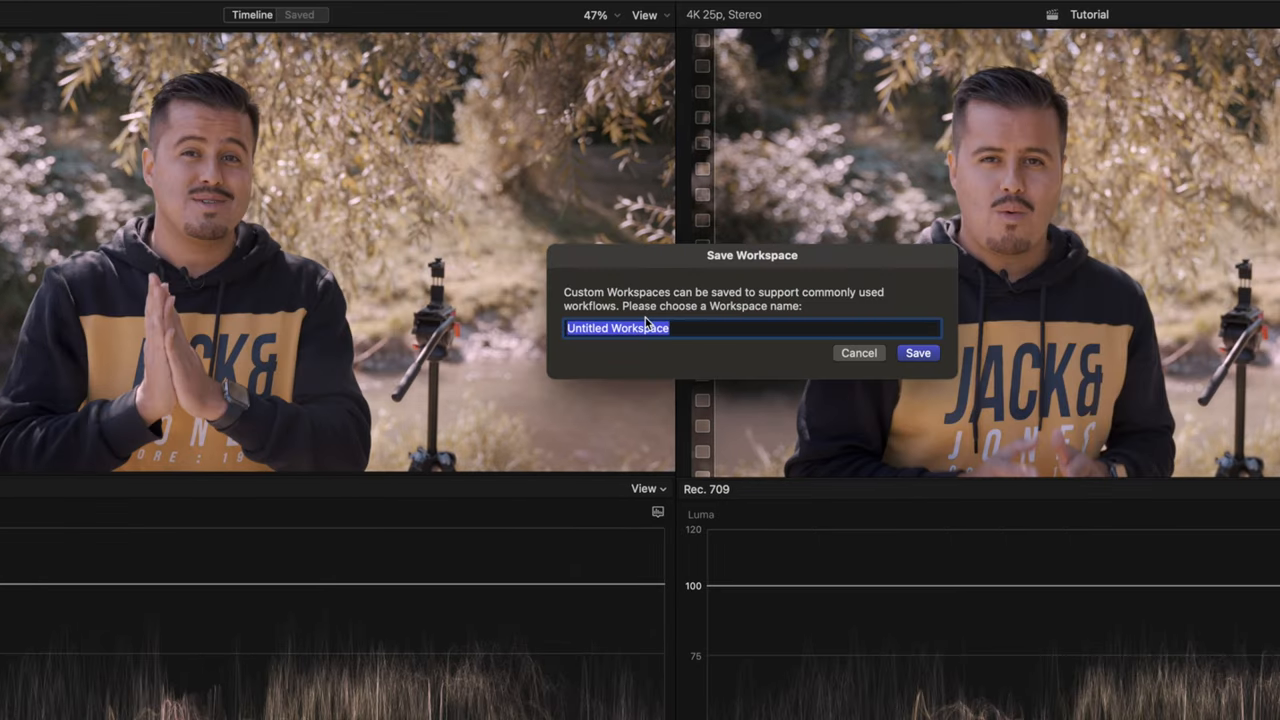
type("Wor")
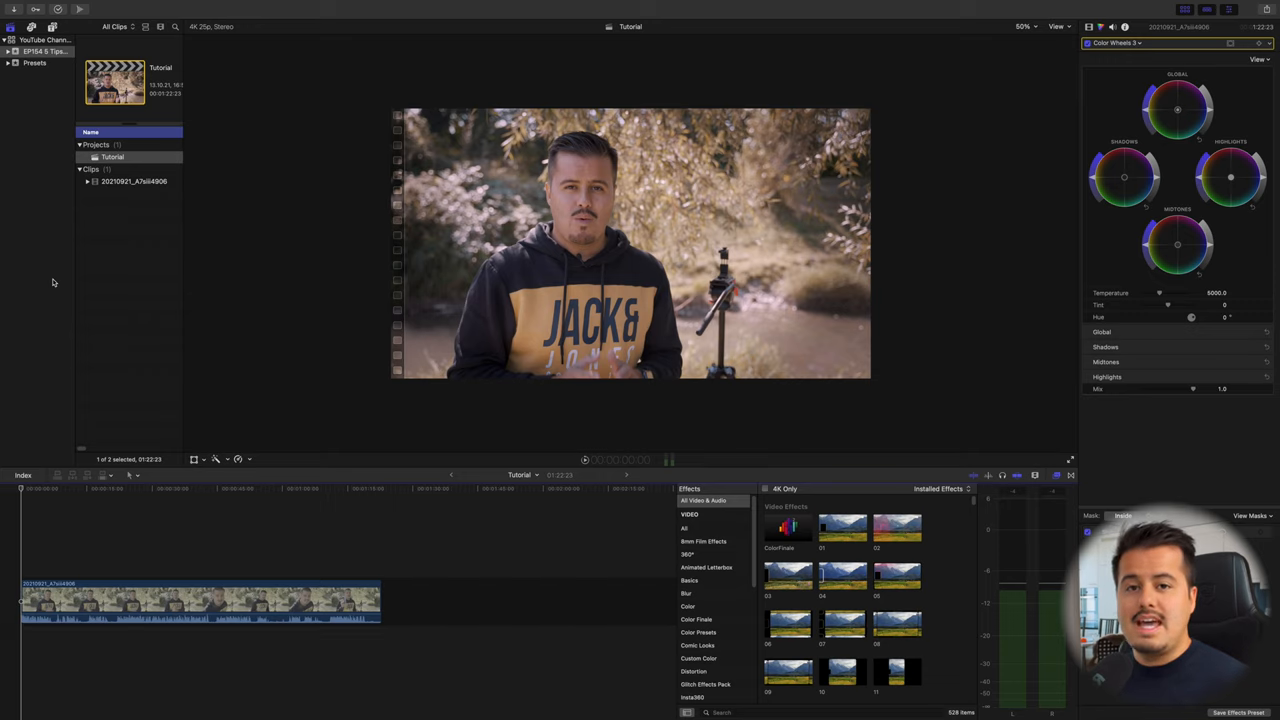
mouse_move(544, 406)
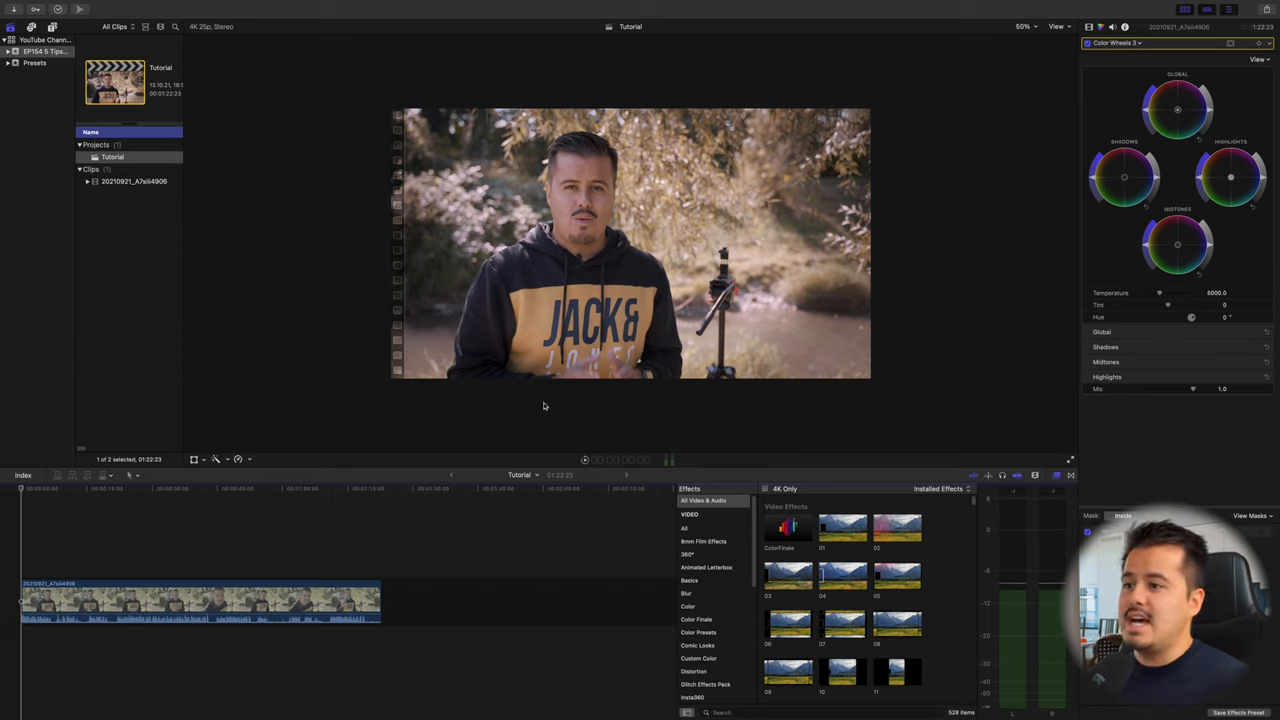
mouse_move(705, 403)
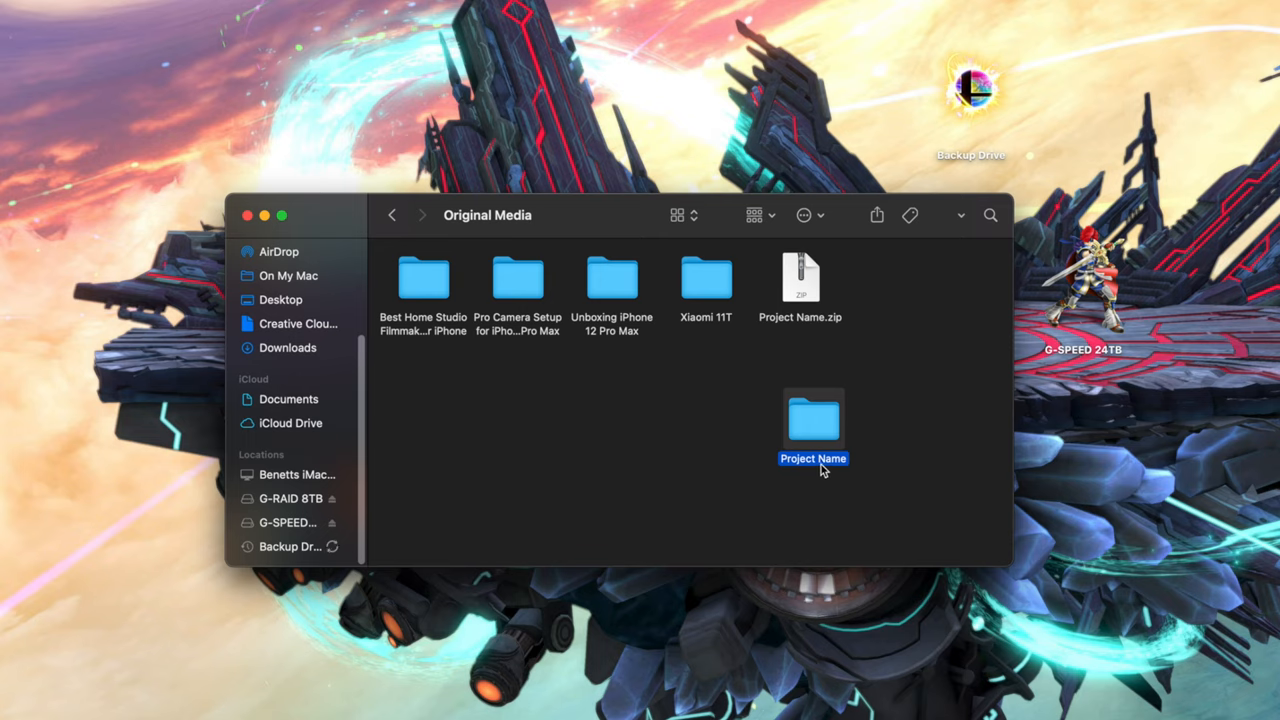
Name the new folder 'Tutorial' and open it to view its media subfolders
type("Tutorial")
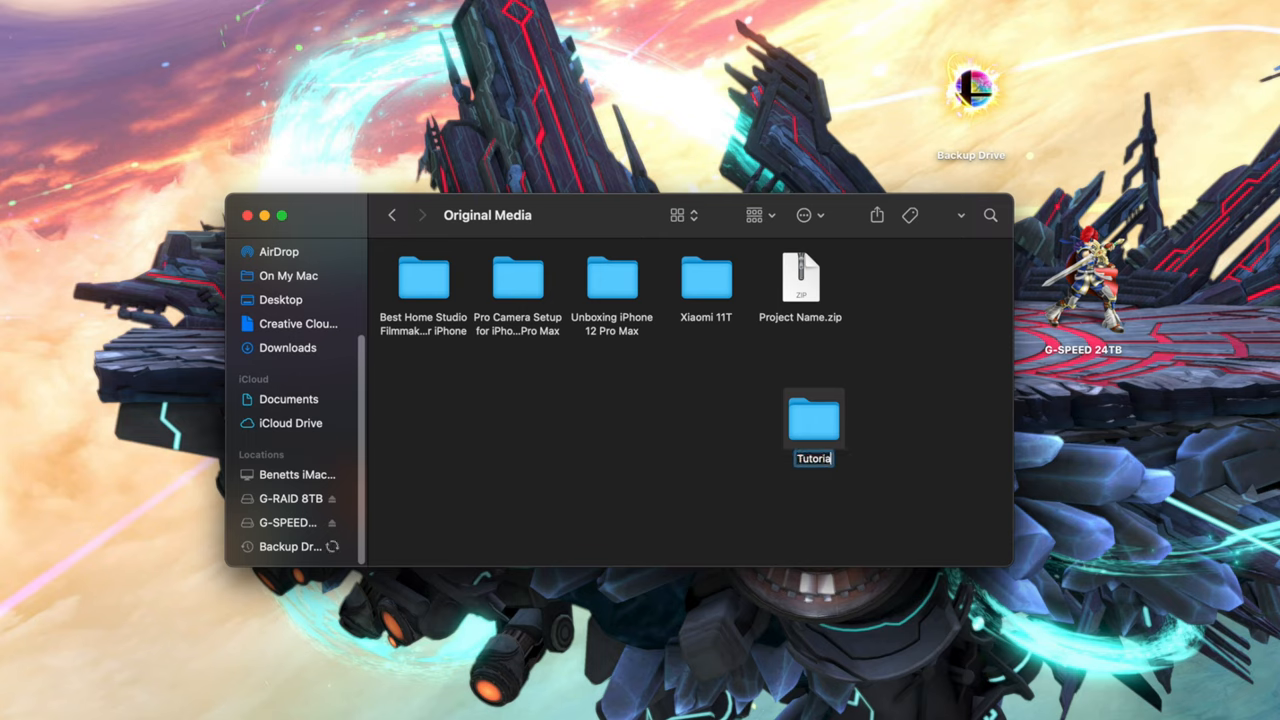
double_click(812, 420)
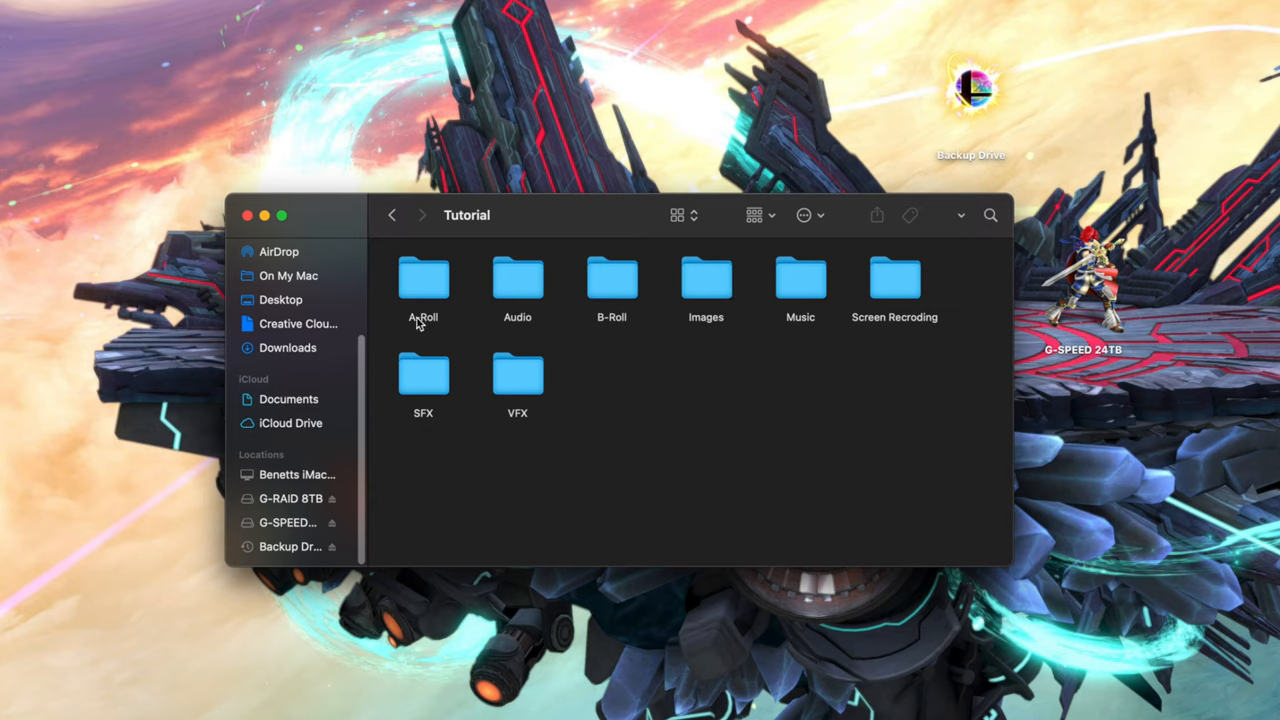
mouse_move(621, 334)
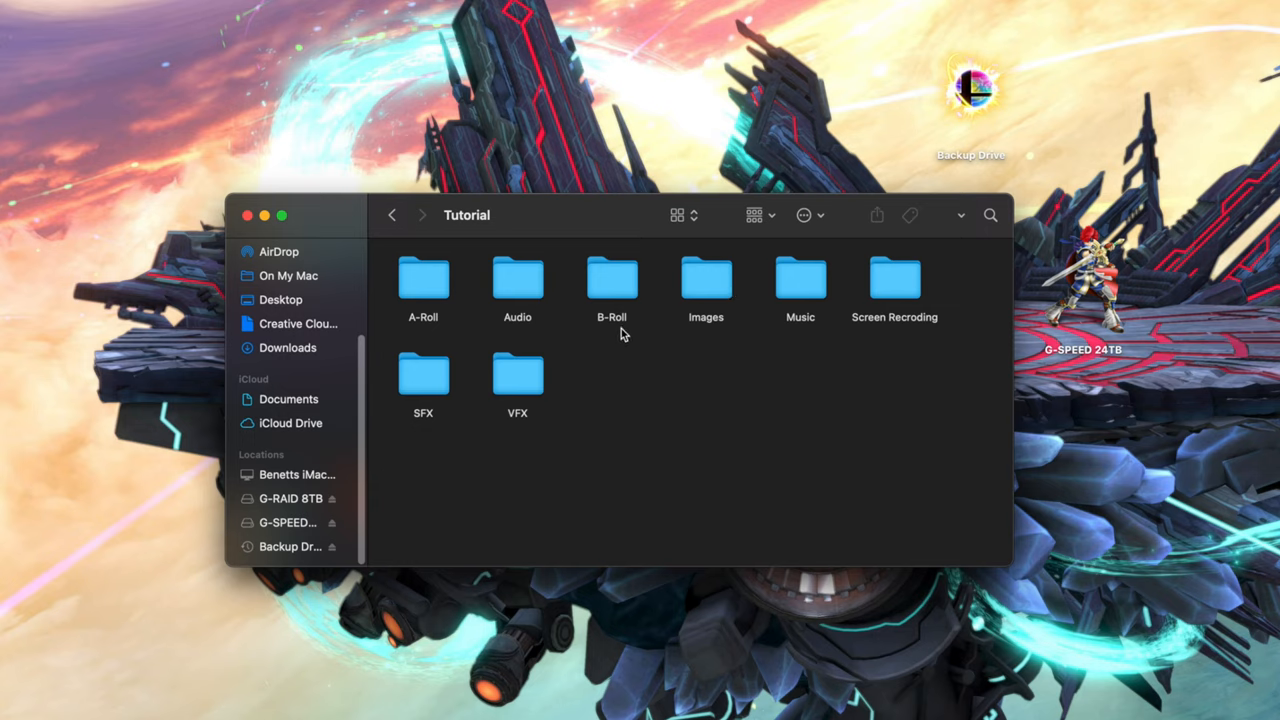
mouse_move(910, 285)
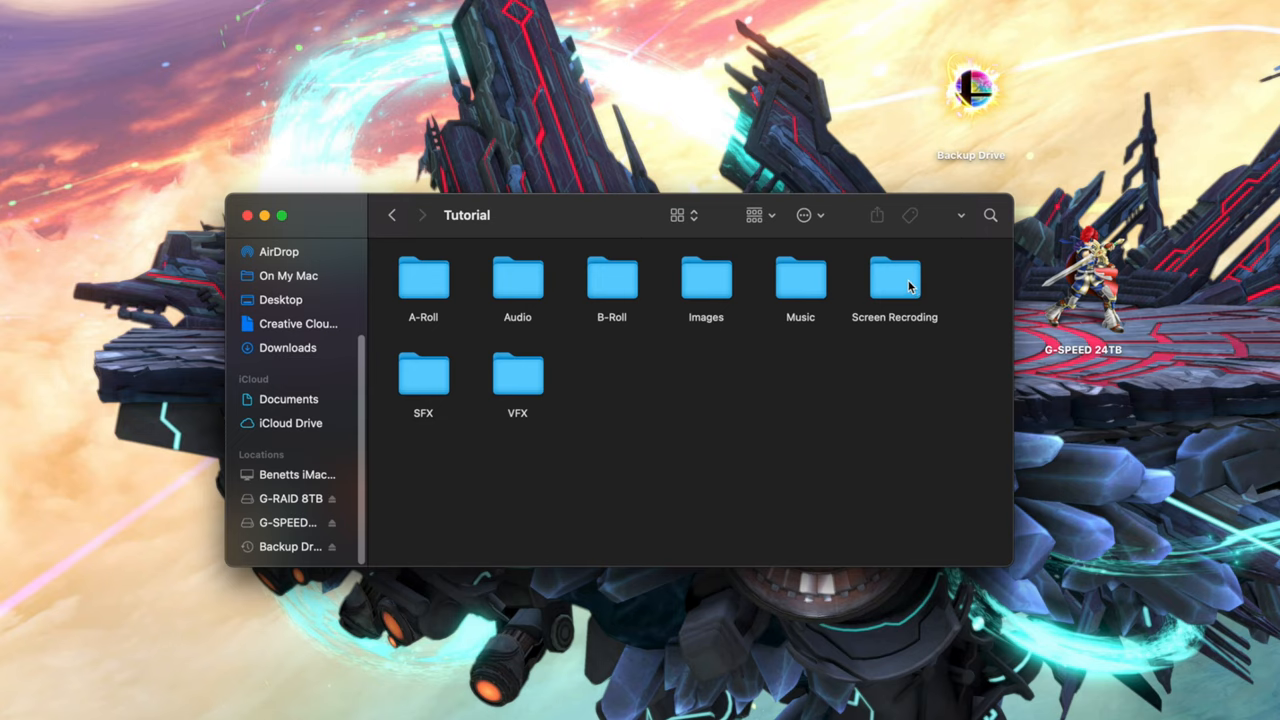
mouse_move(578, 418)
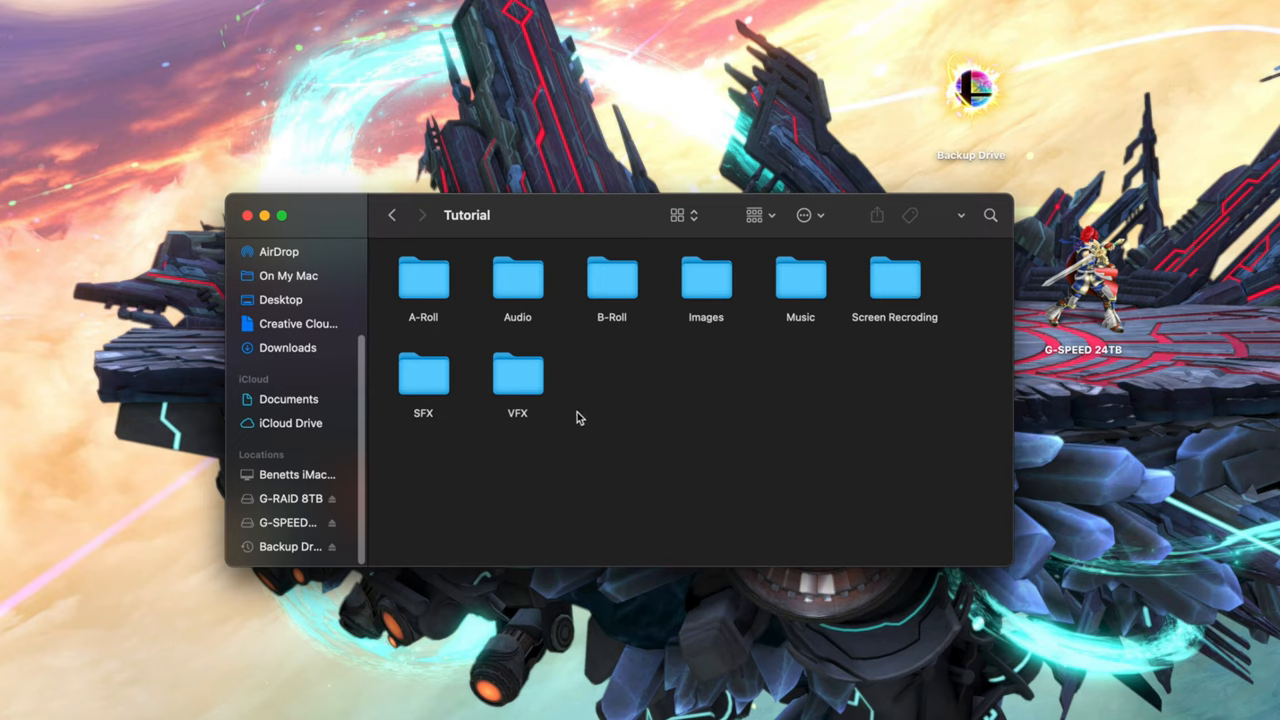
mouse_move(598, 402)
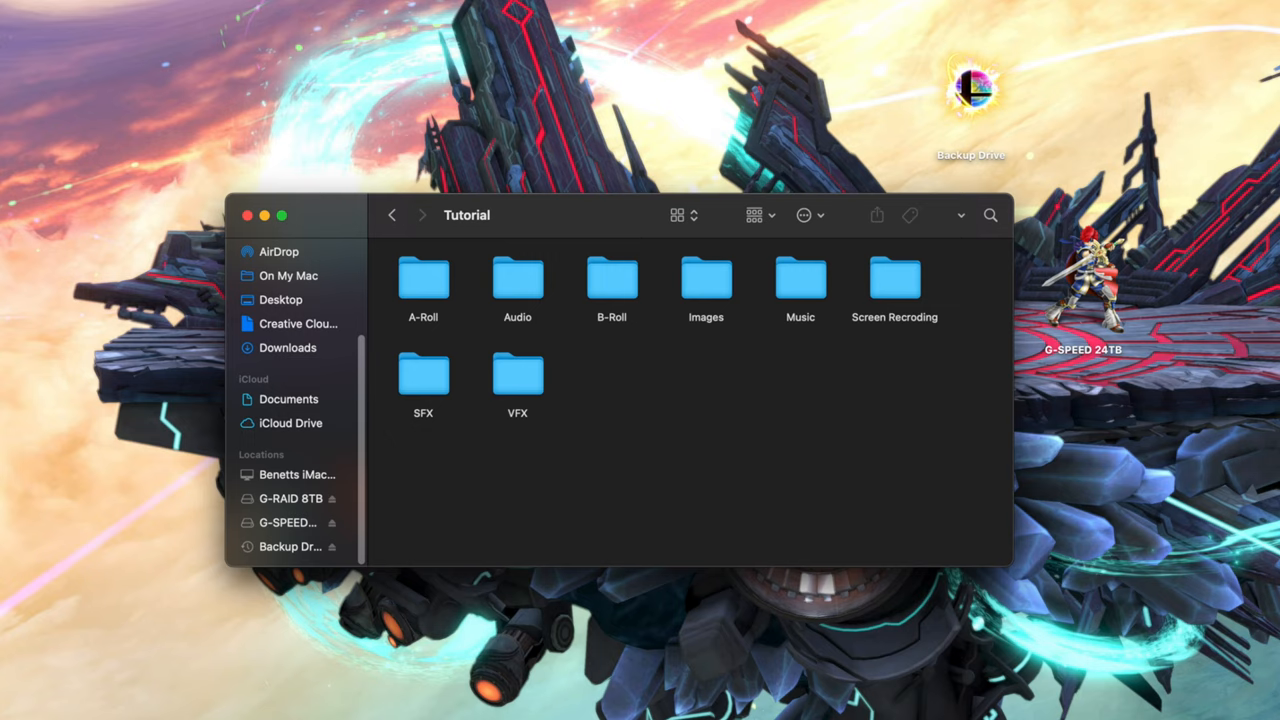
mouse_move(422, 278)
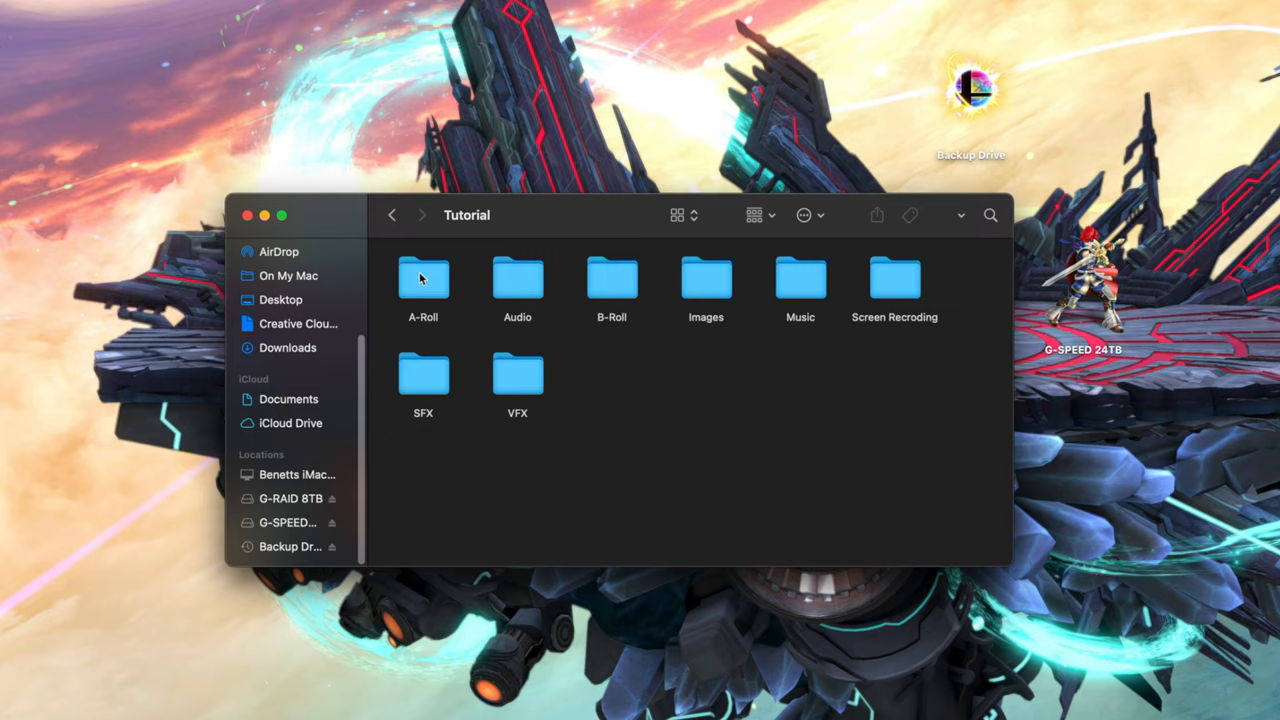
mouse_move(697, 416)
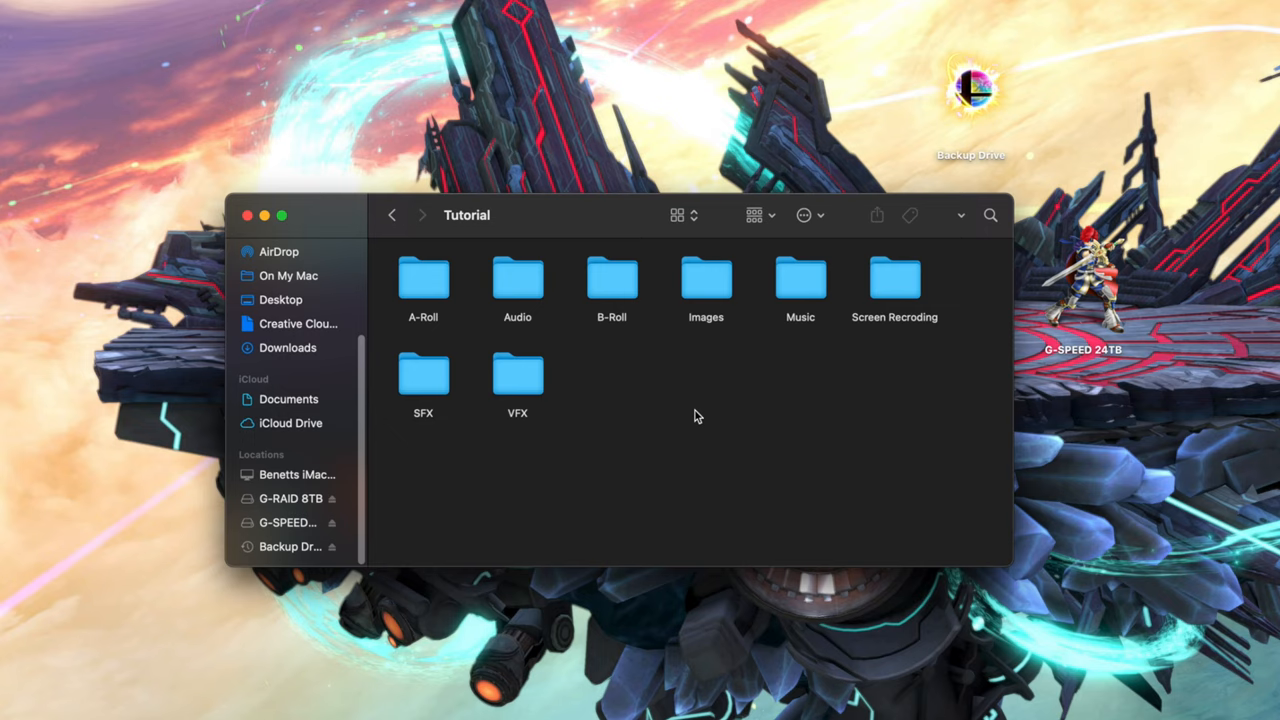
mouse_move(700, 348)
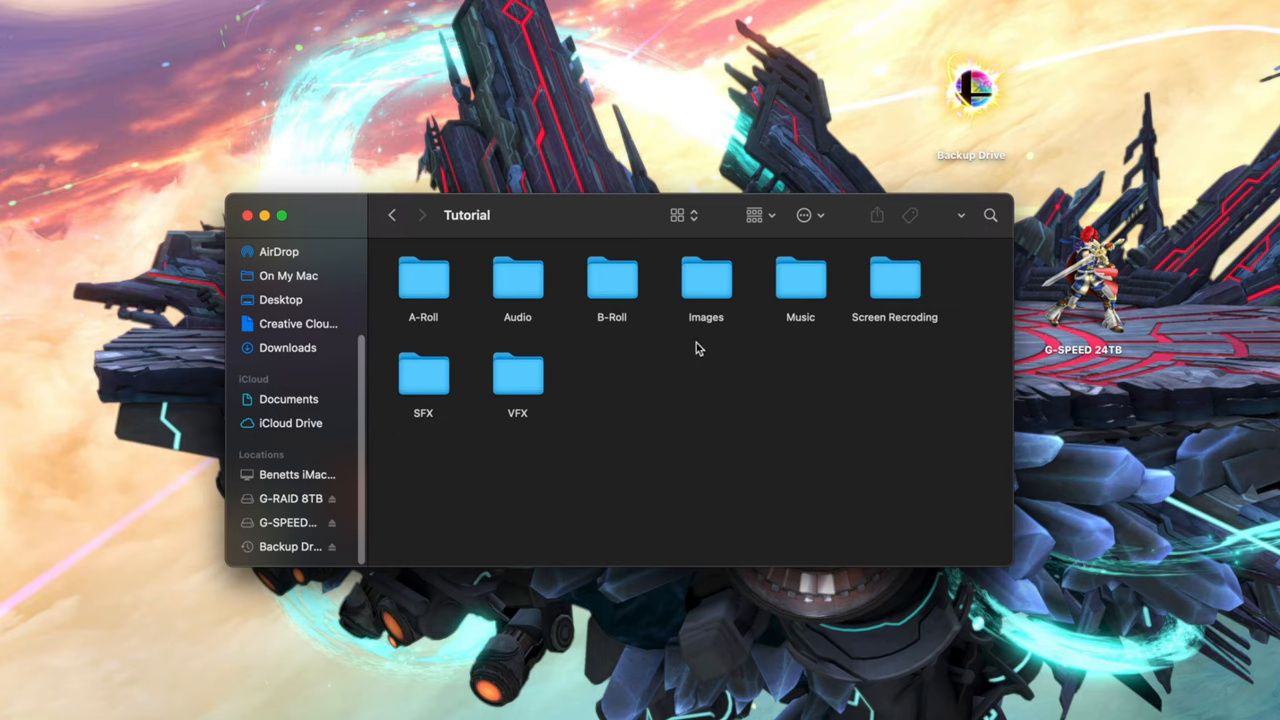
mouse_move(805, 290)
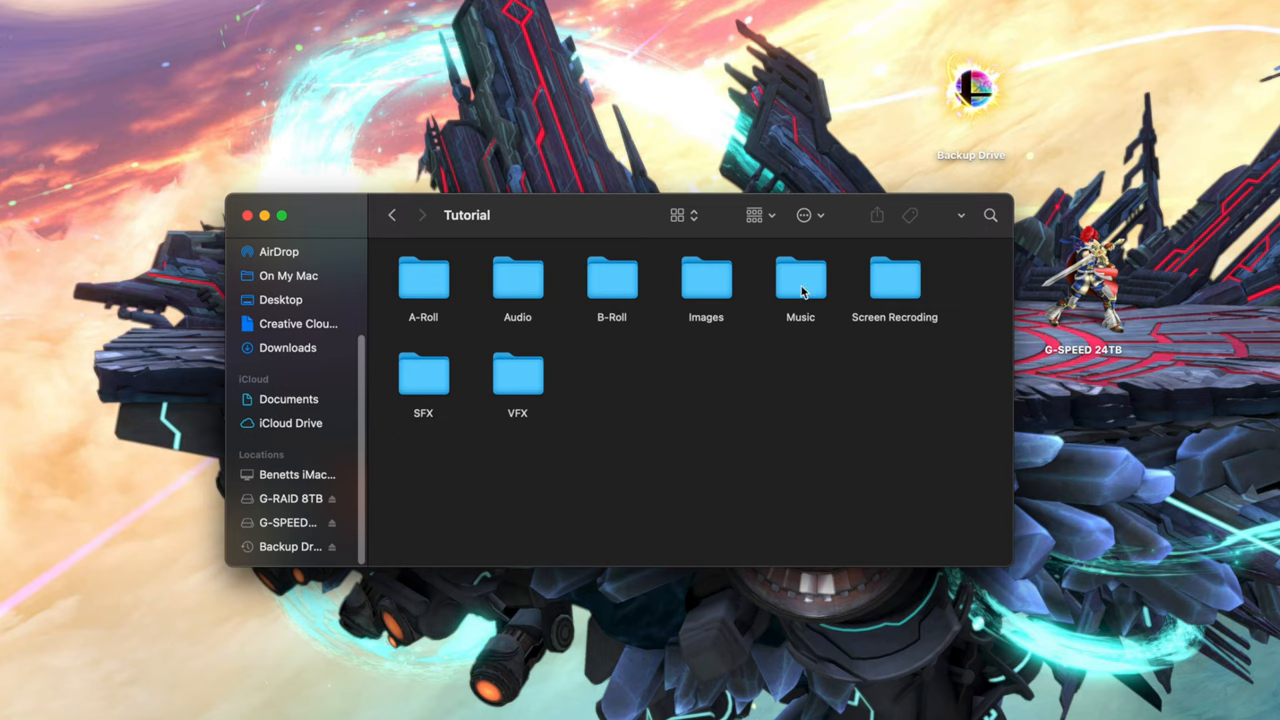
mouse_move(895, 300)
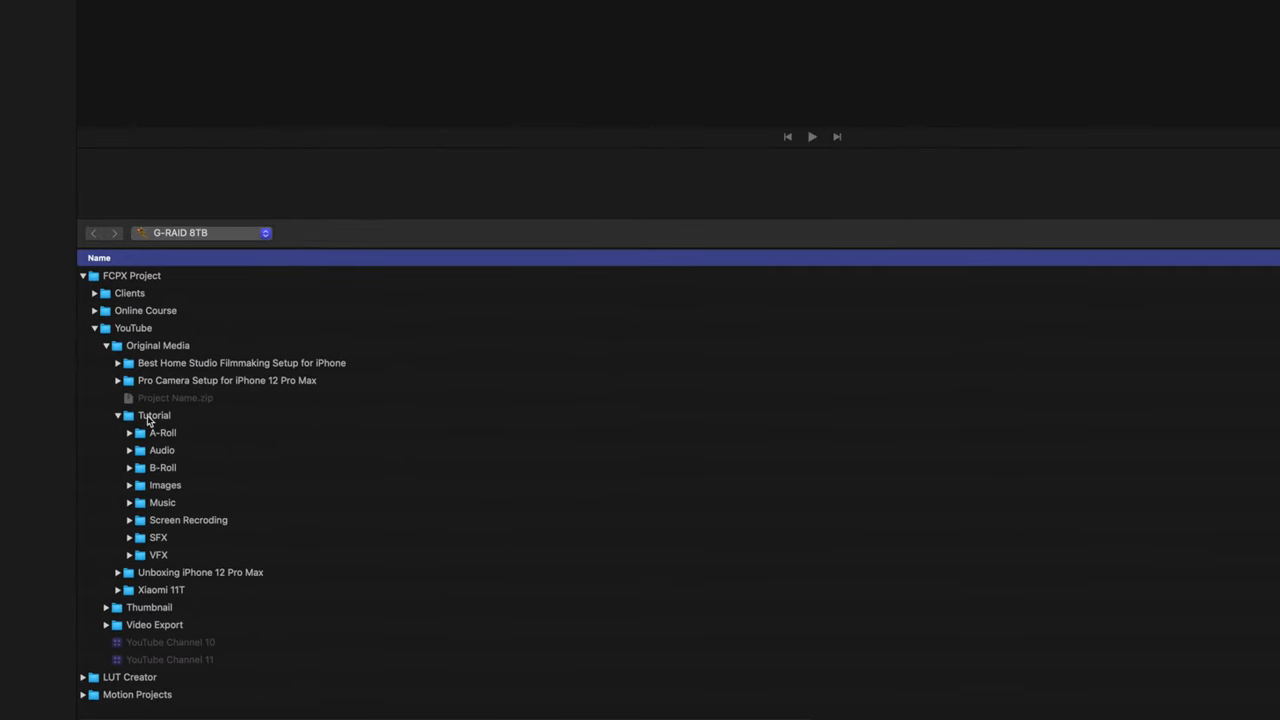
Select the Tutorial folder in Media Import and import it with folder keywords
left_click(154, 415)
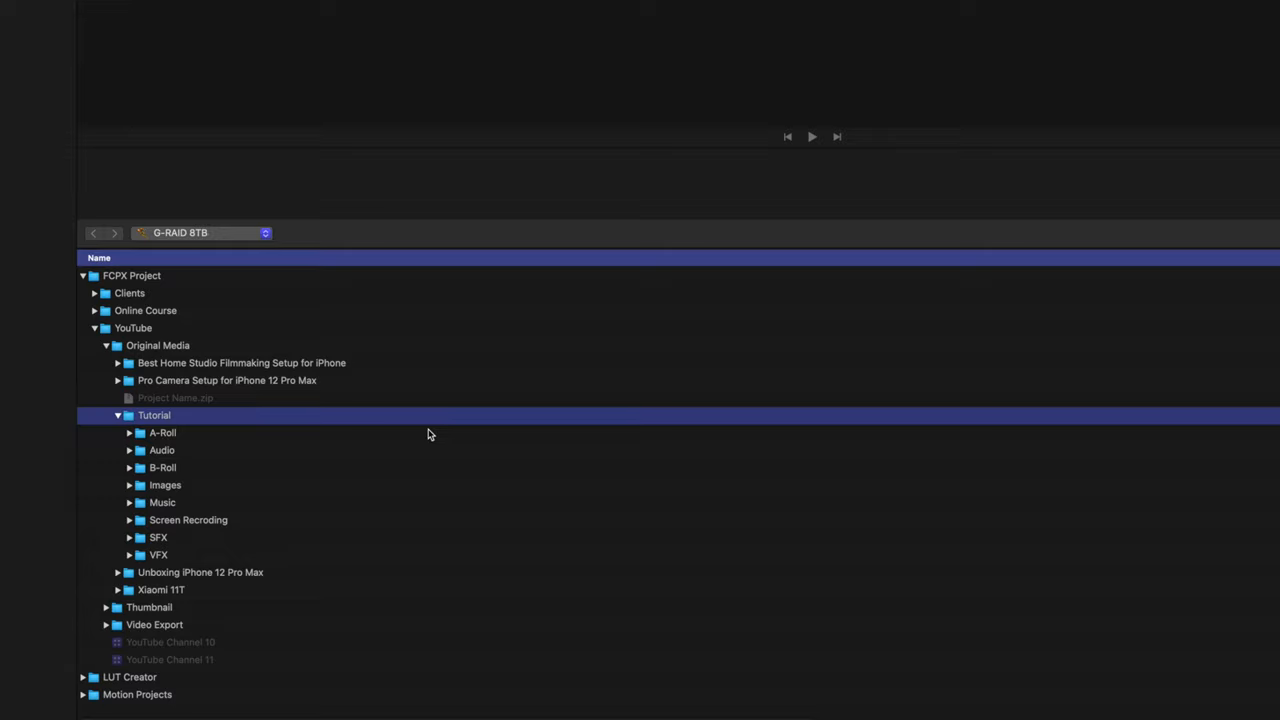
mouse_move(210, 597)
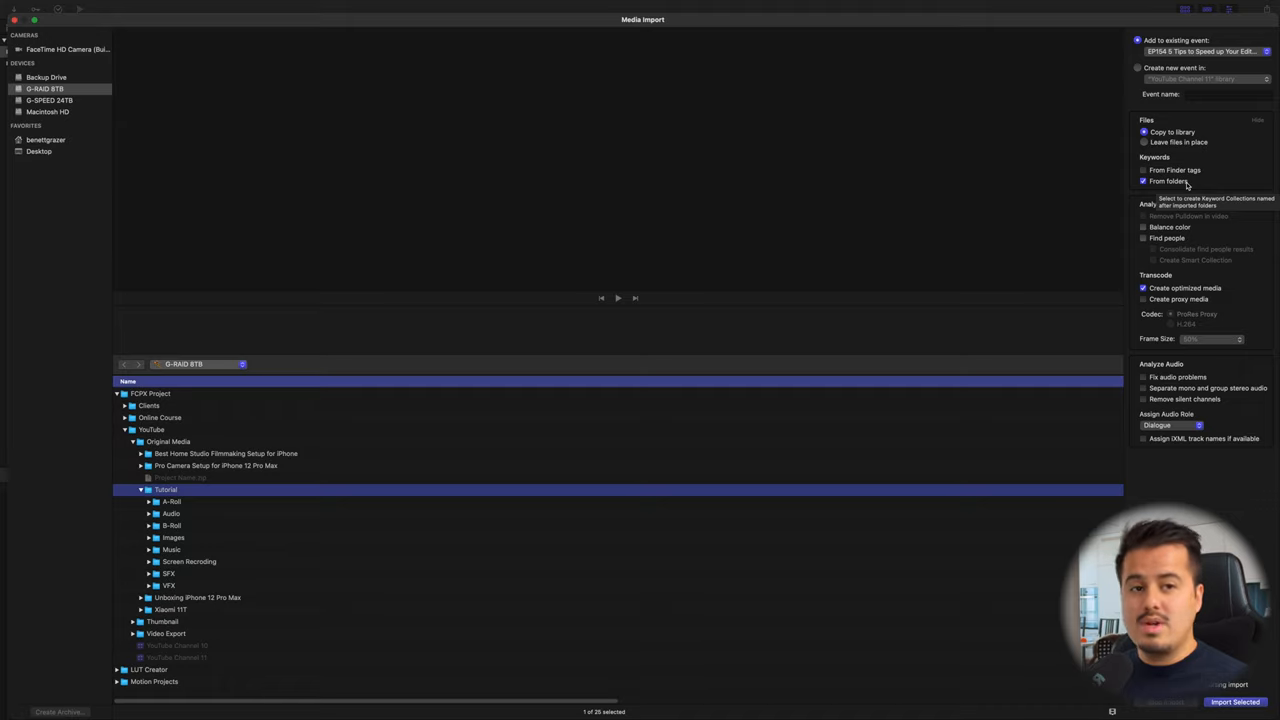
mouse_move(1190, 184)
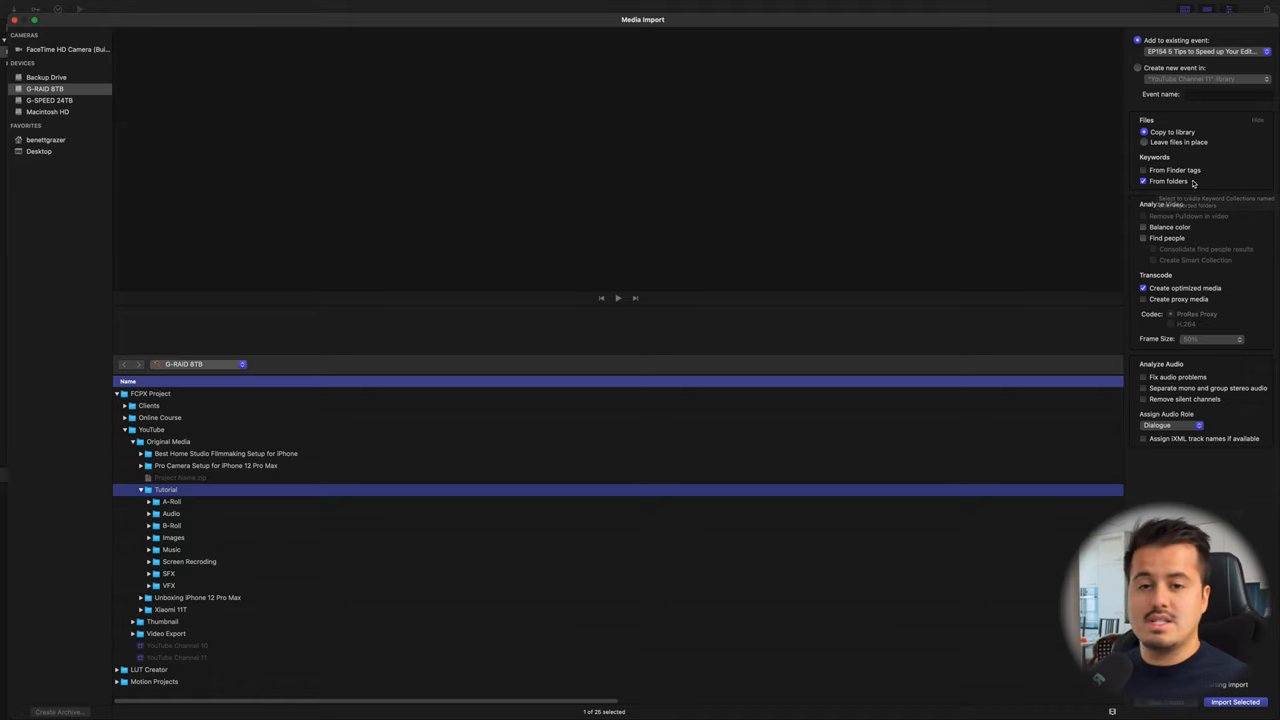
left_click(1235, 701)
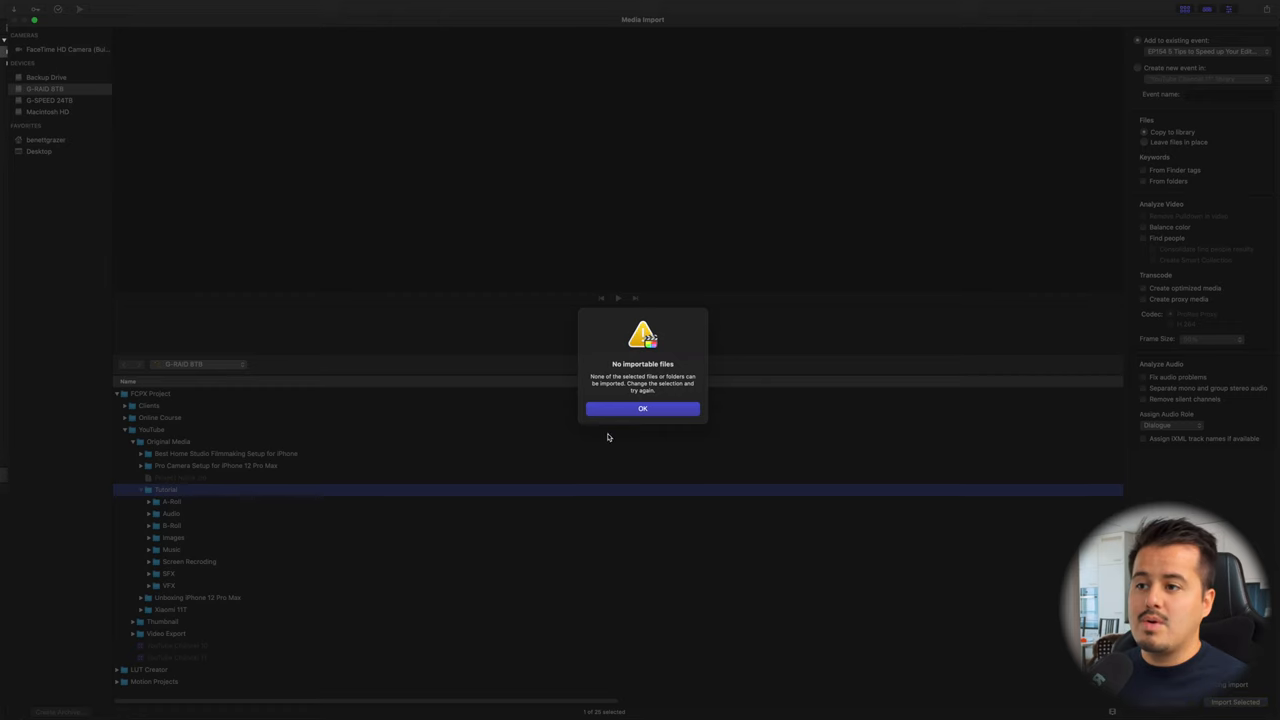
Dismiss the no-importable-files alert and browse the B-Roll and VFX keyword collections
left_click(642, 408)
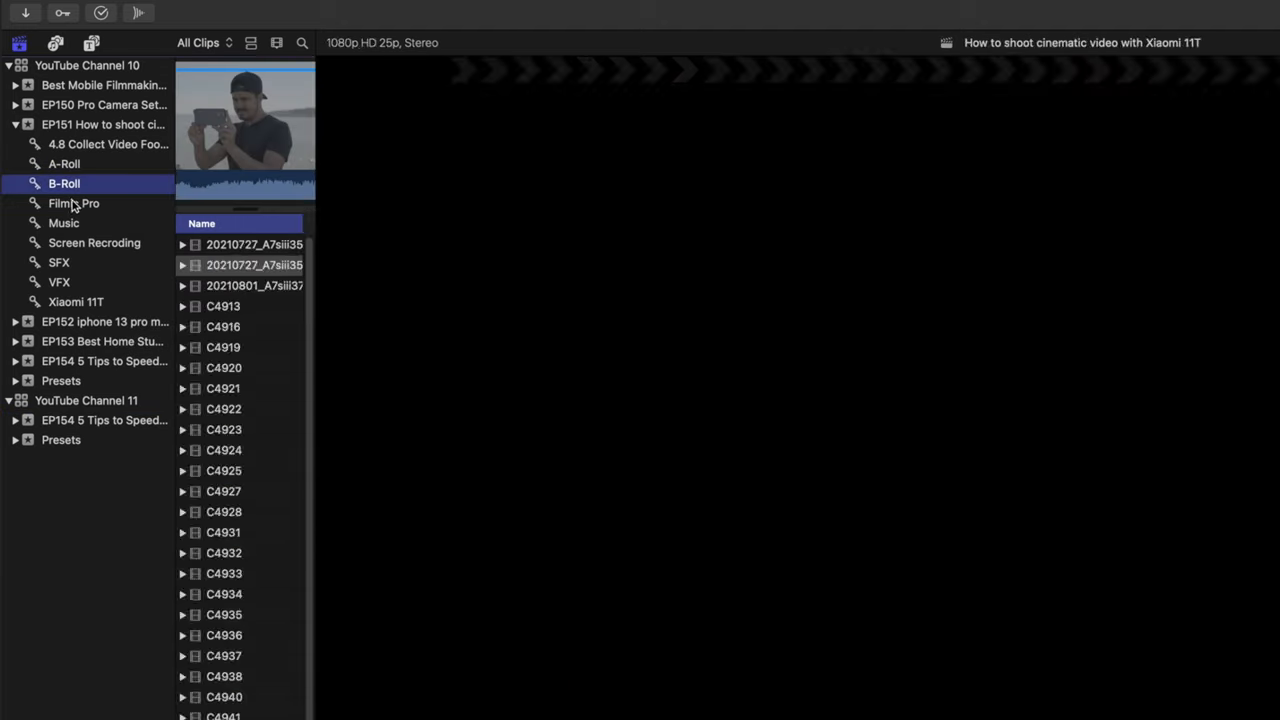
left_click(58, 261)
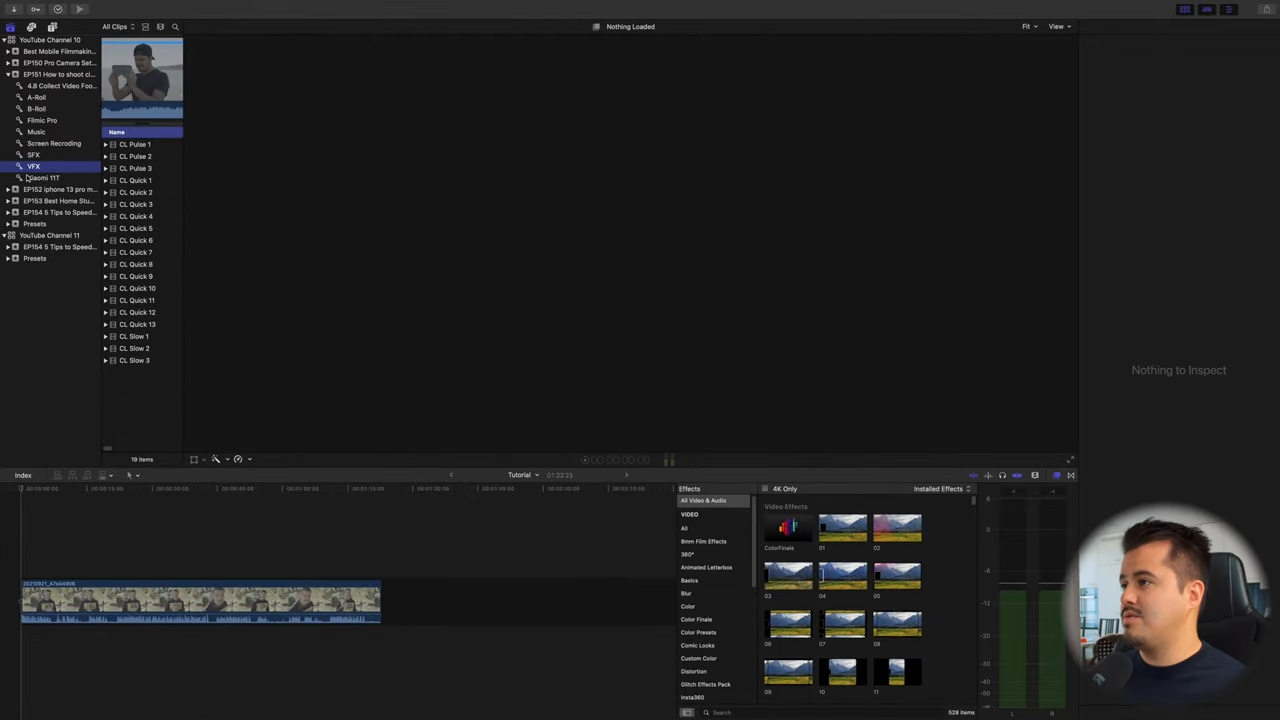
left_click(36, 97)
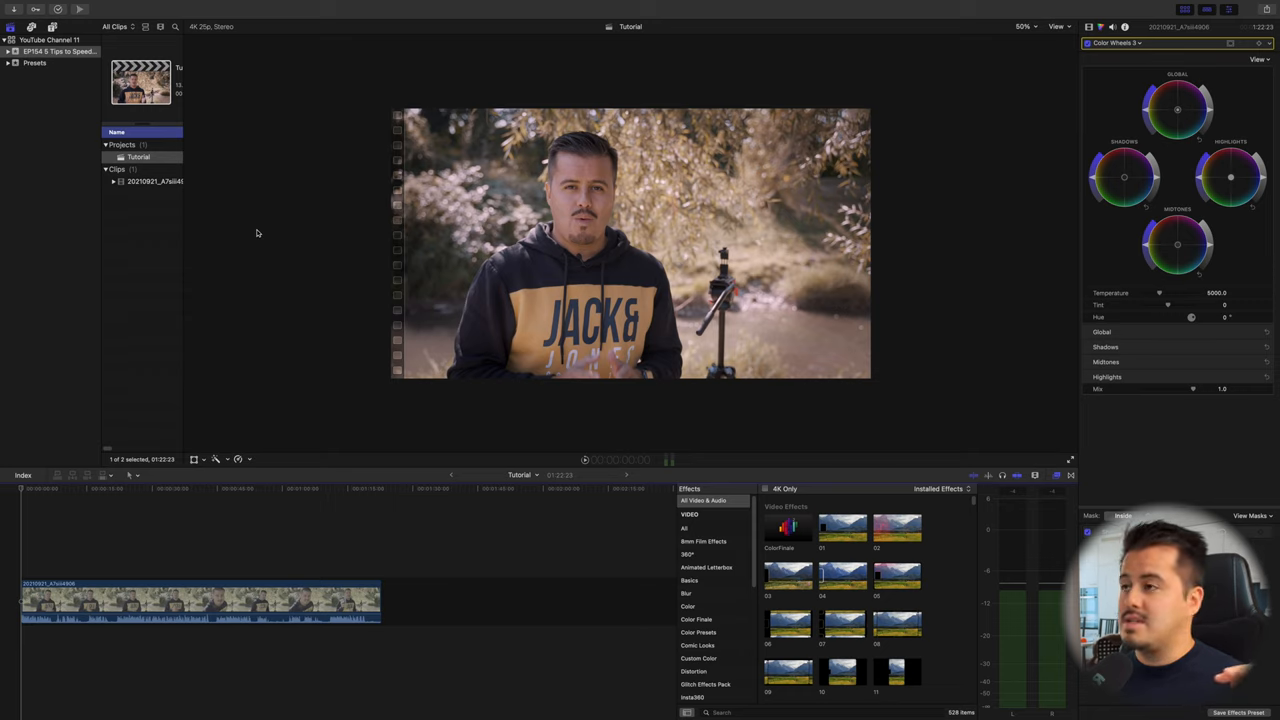
mouse_move(262, 331)
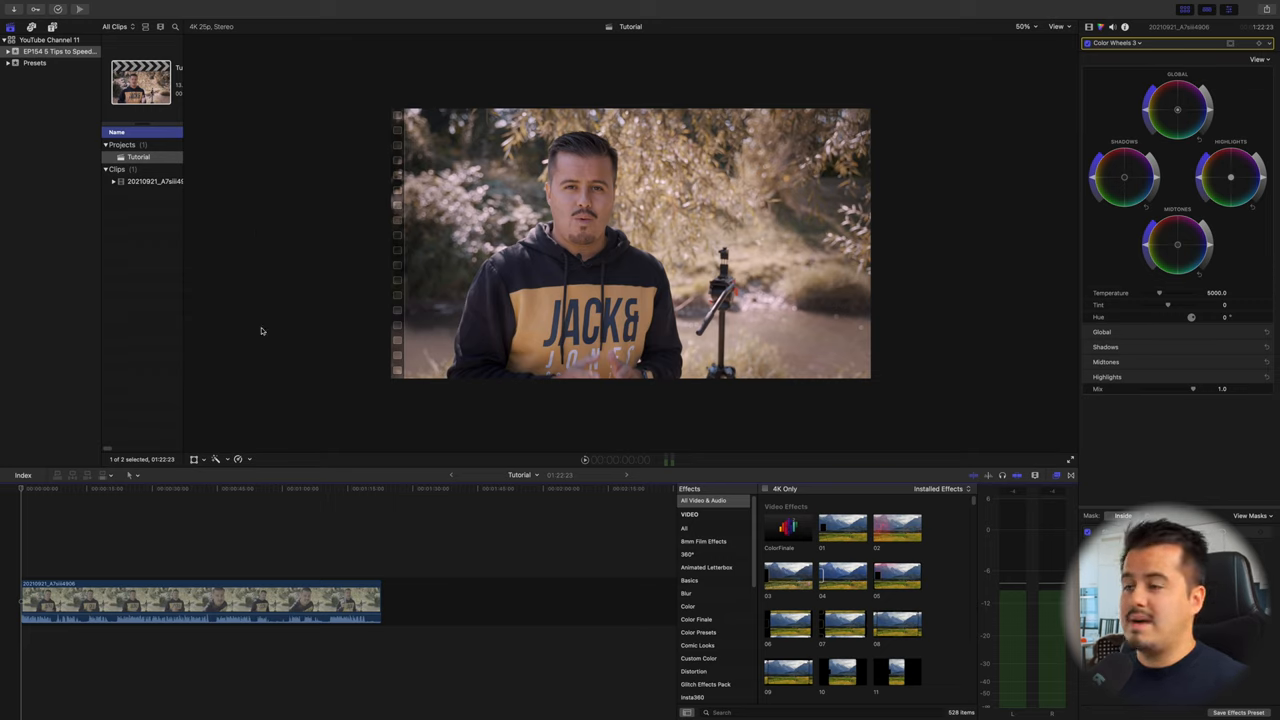
mouse_move(277, 243)
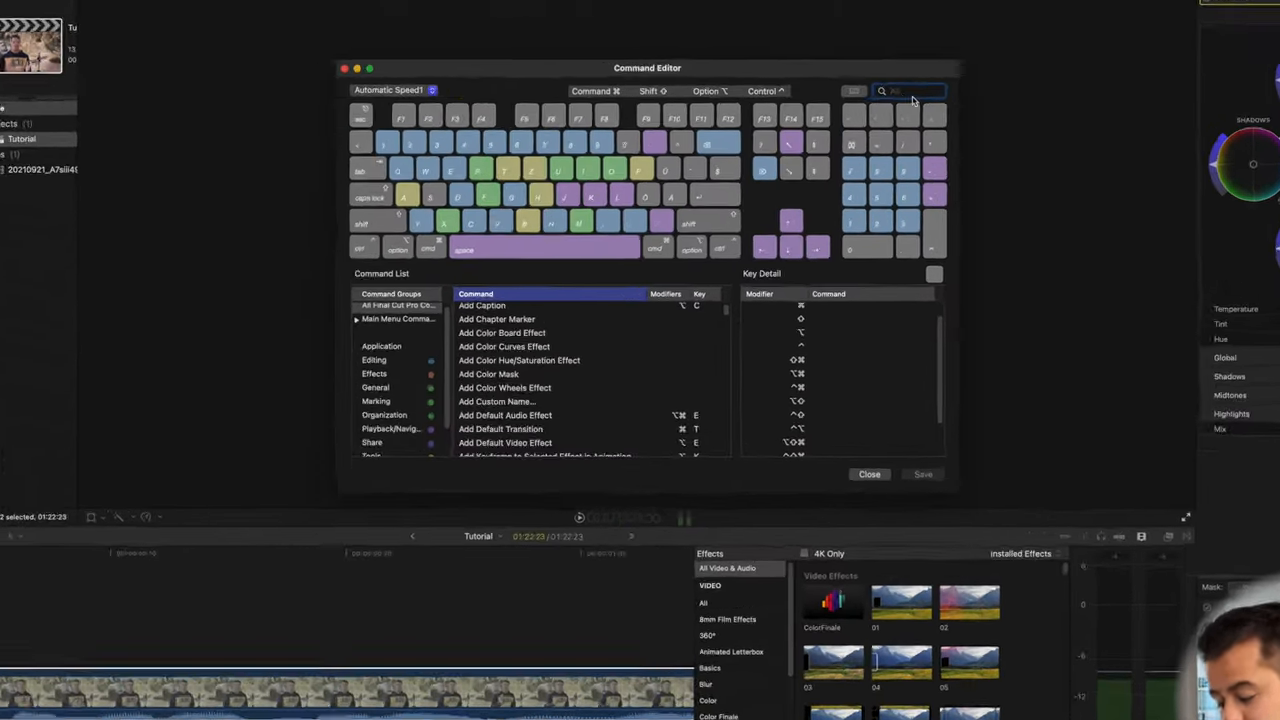
Search the Command Editor for 'audio fade' to list the fade commands
type("audio")
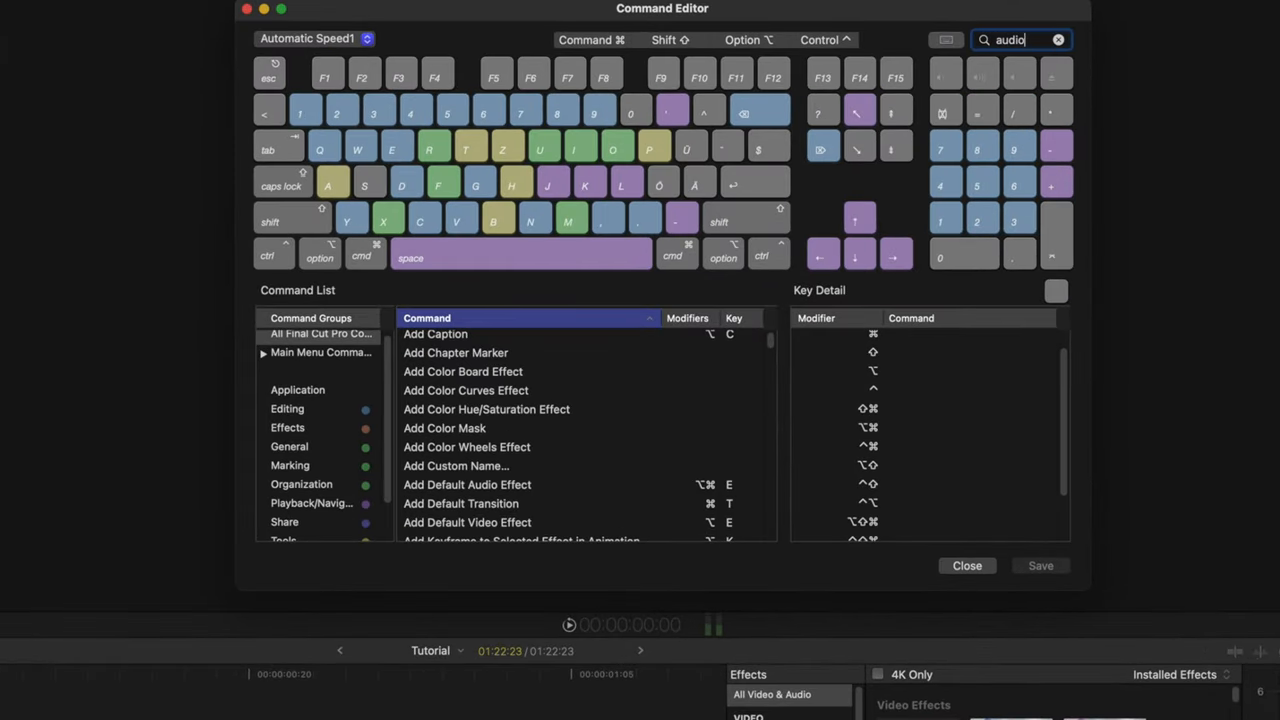
type("fade")
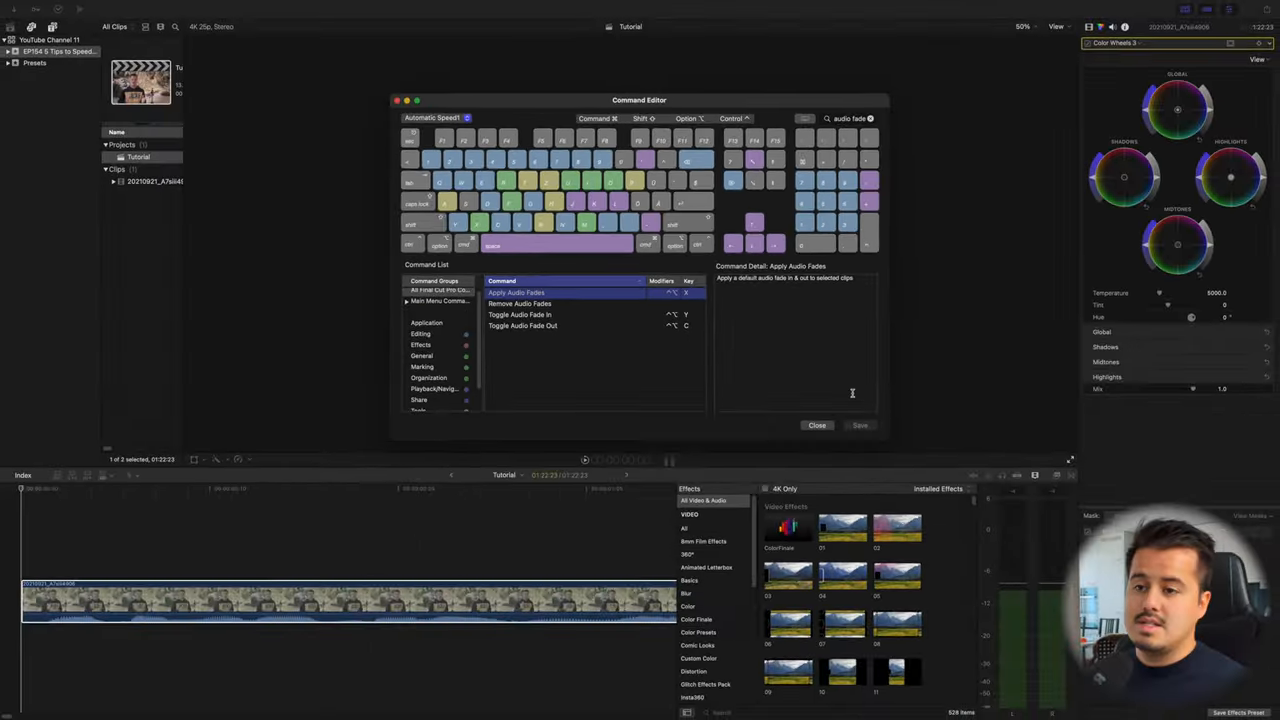
Close the Command Editor and apply audio fades to the clip with Control-Option-X
left_click(817, 425)
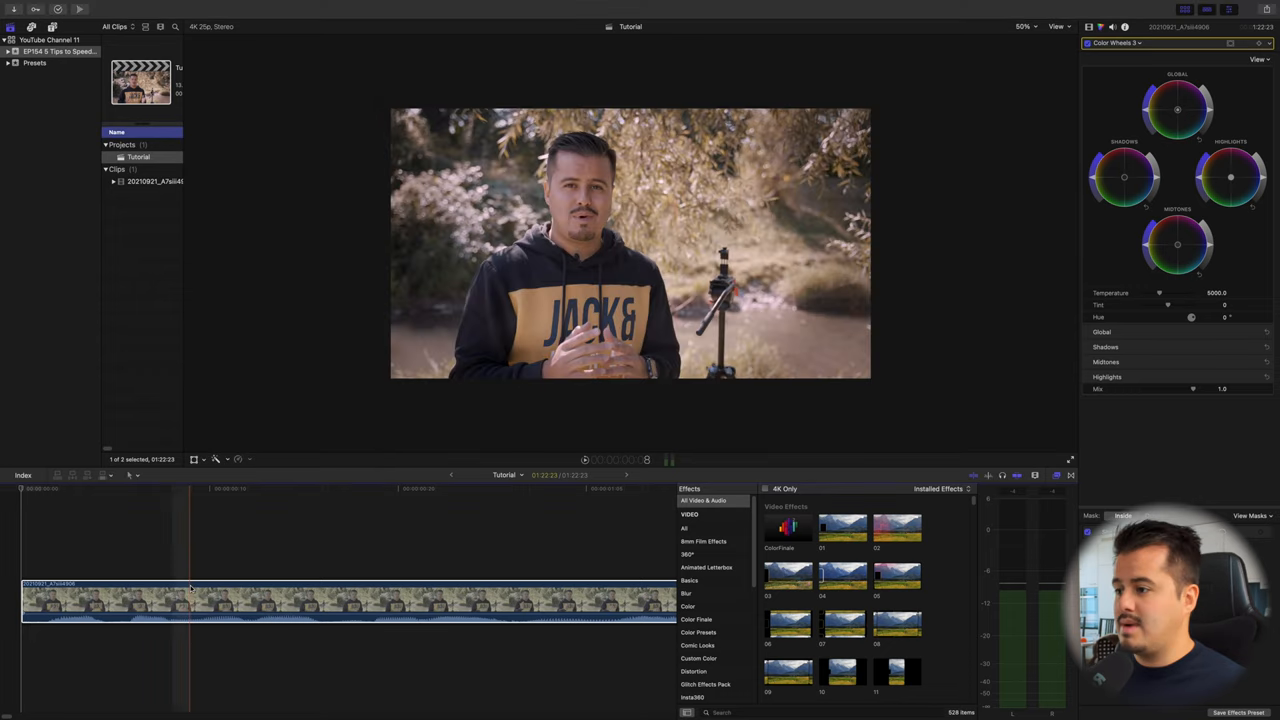
key("ctrl+option+x")
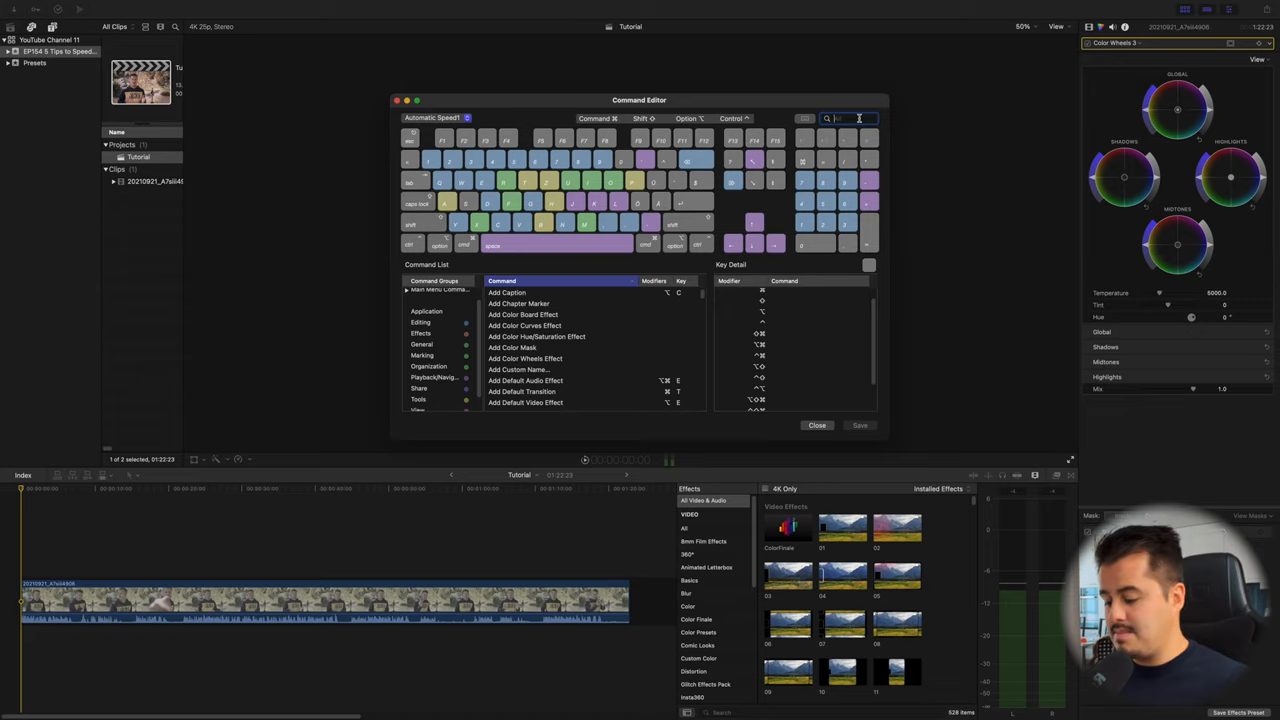
Search 'Trim' and inspect the Trim Start and Trim End shortcuts
type("Trim")
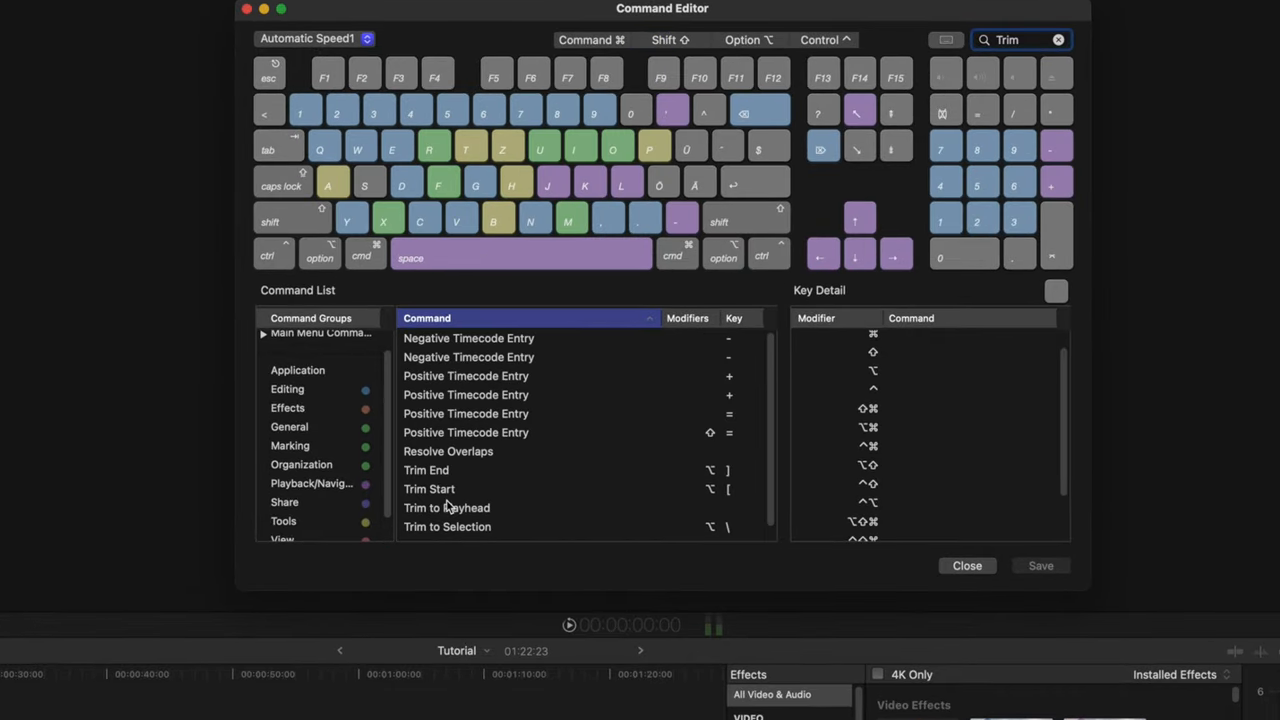
left_click(428, 489)
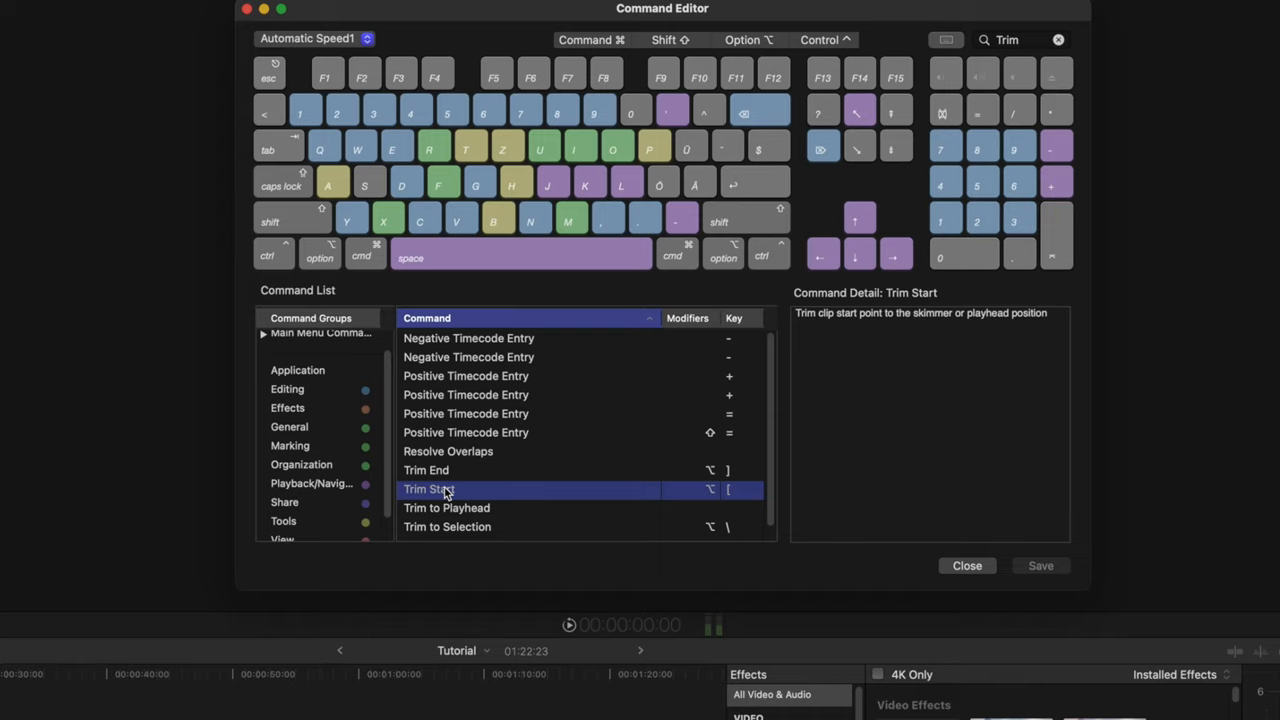
mouse_move(380, 515)
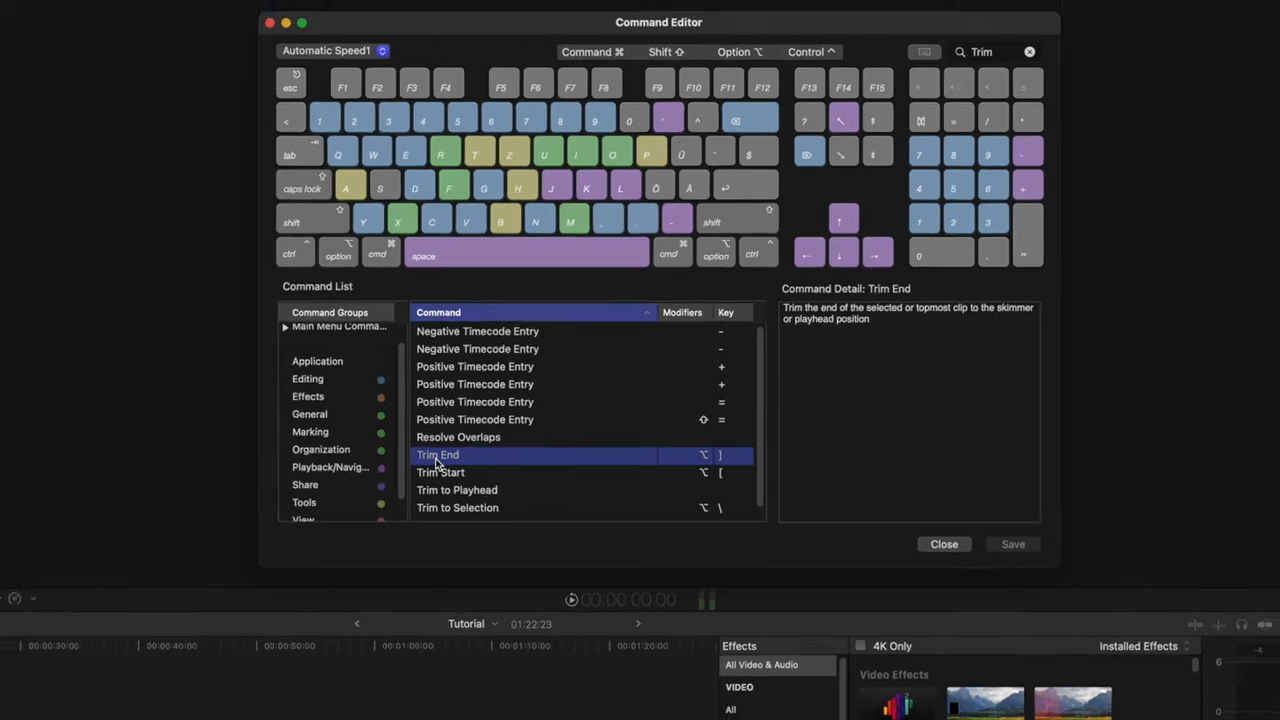
left_click(943, 544)
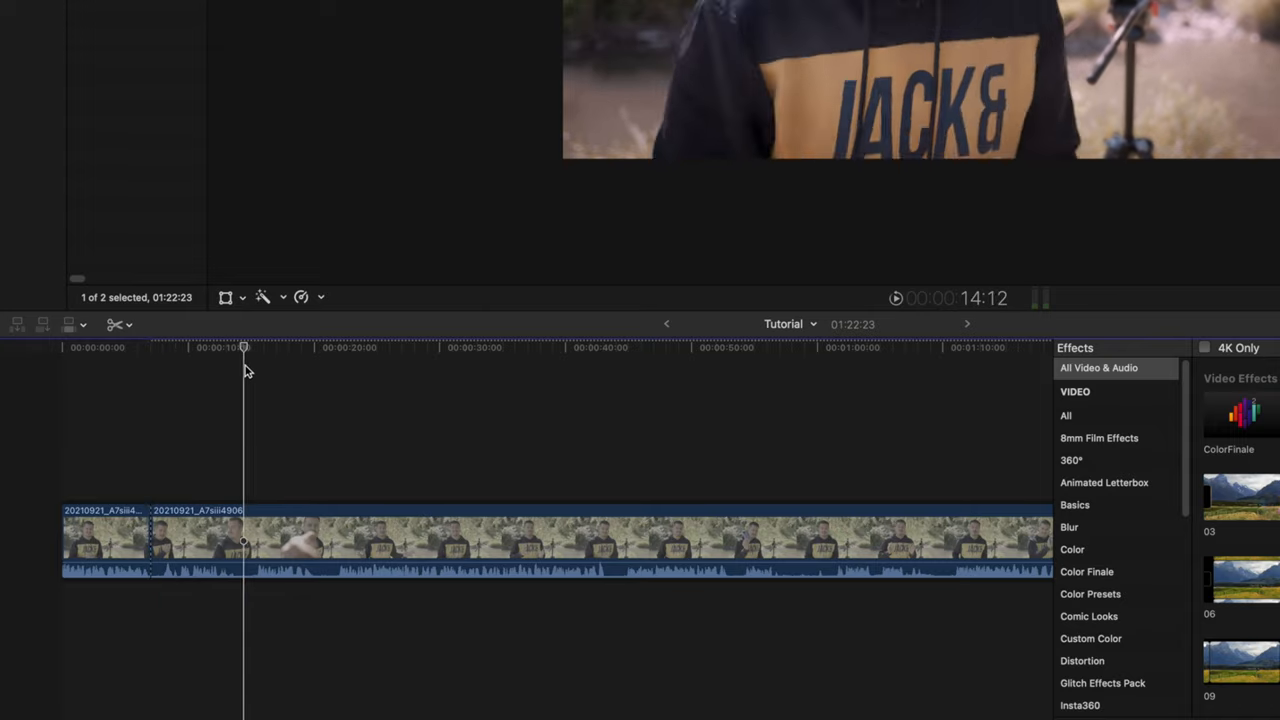
Select the second A-roll clip and trim its start to the playhead with Option-[
left_click(255, 540)
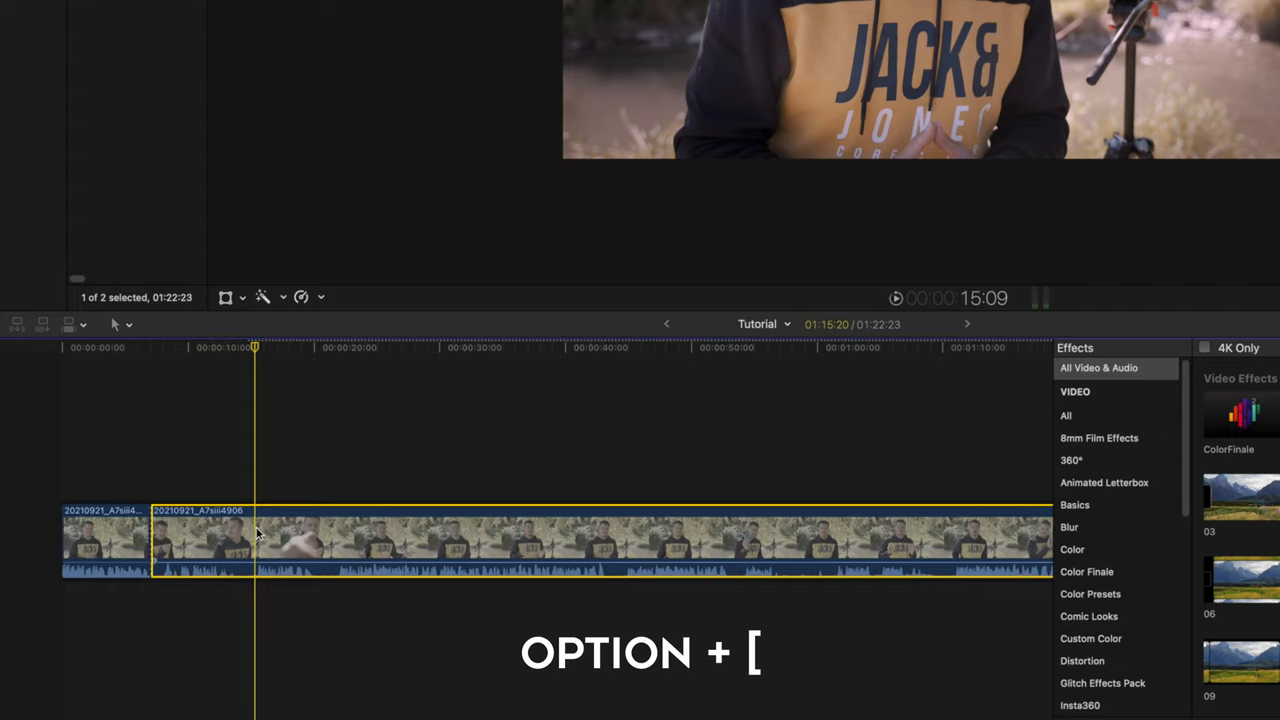
key("option+[")
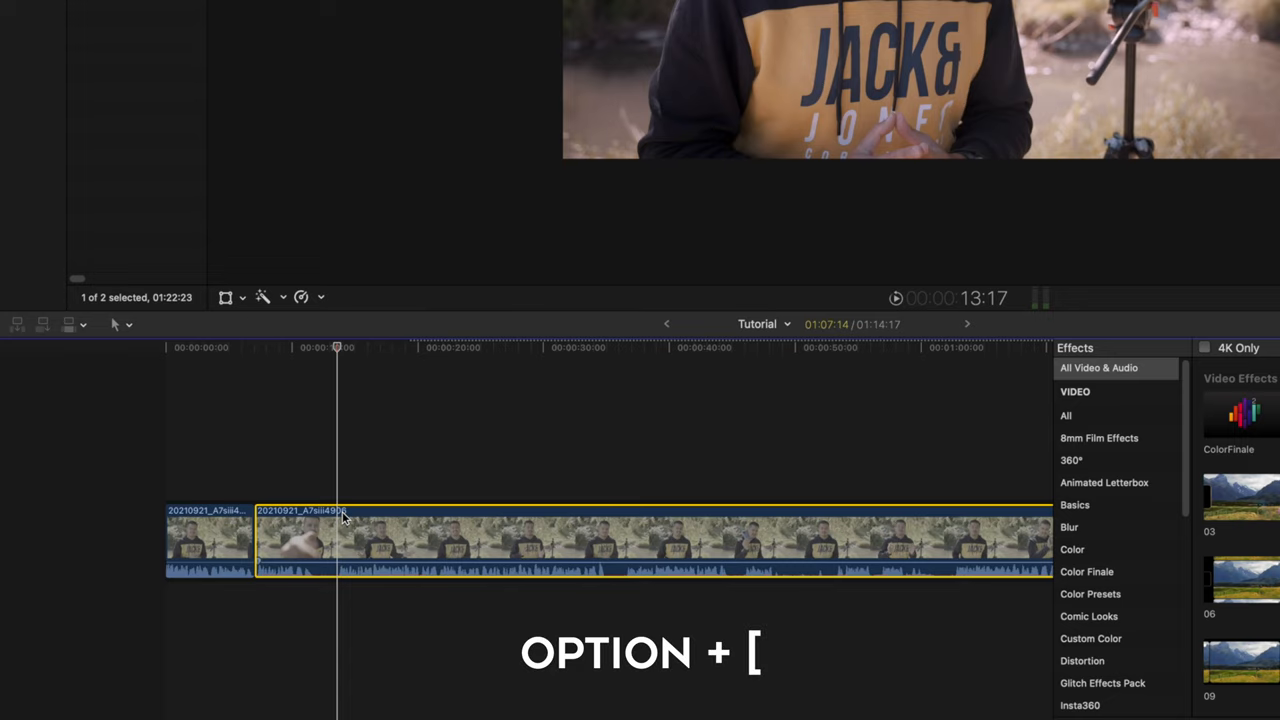
key("option+[")
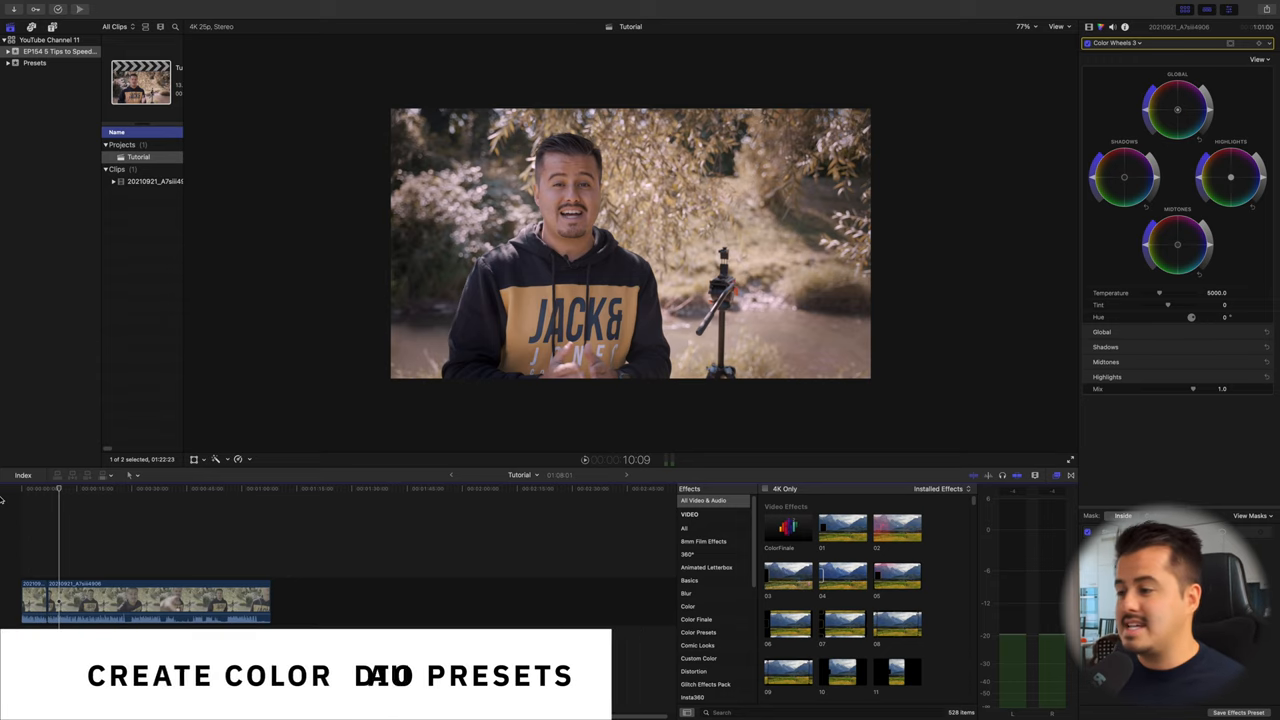
Open the Save Effects Preset dialog from the Color inspector for the graded clip
left_click(152, 490)
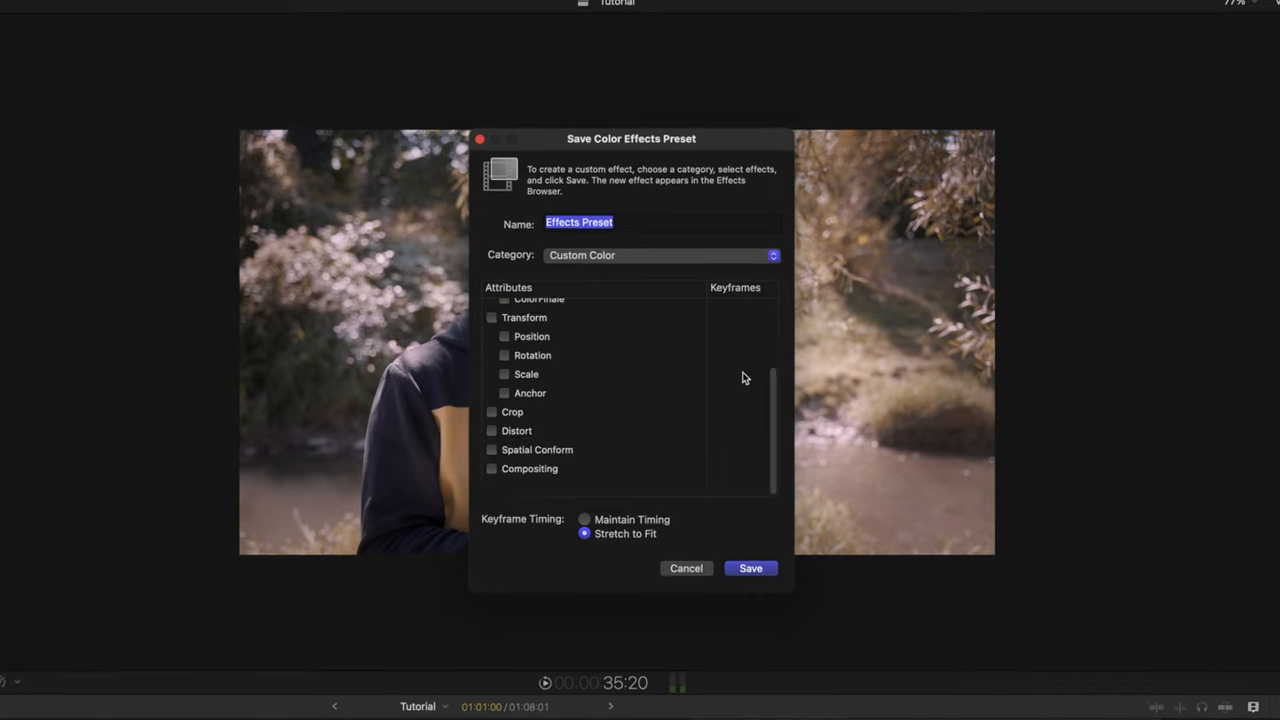
Check ColorFinale, name the Custom Color preset 'SLog3 Orange + Till Day', and save it
scroll("up", 3)
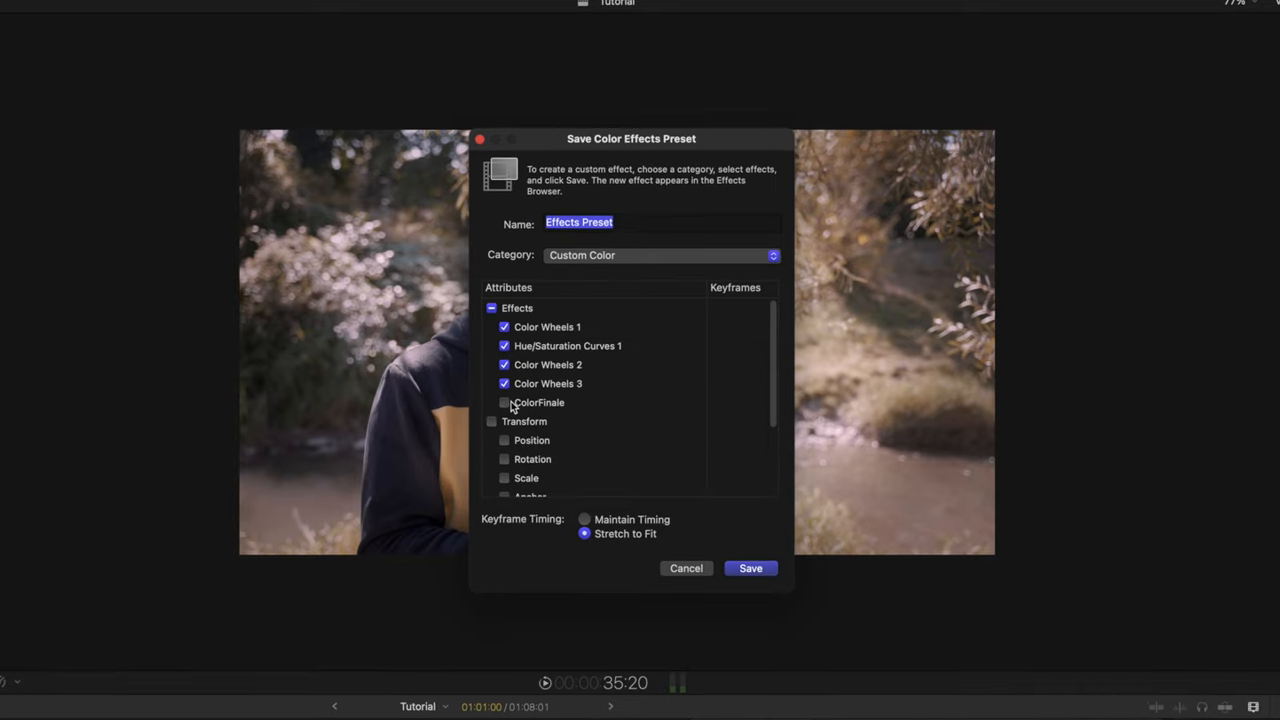
left_click(504, 402)
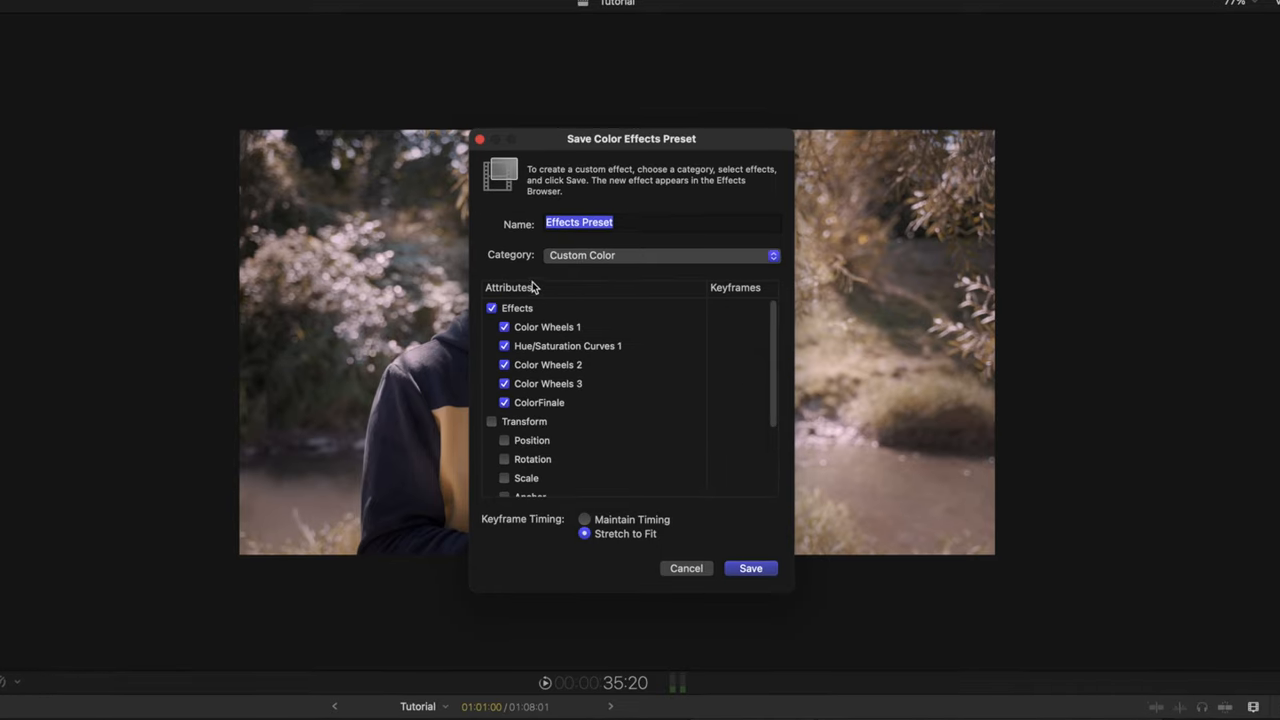
mouse_move(458, 218)
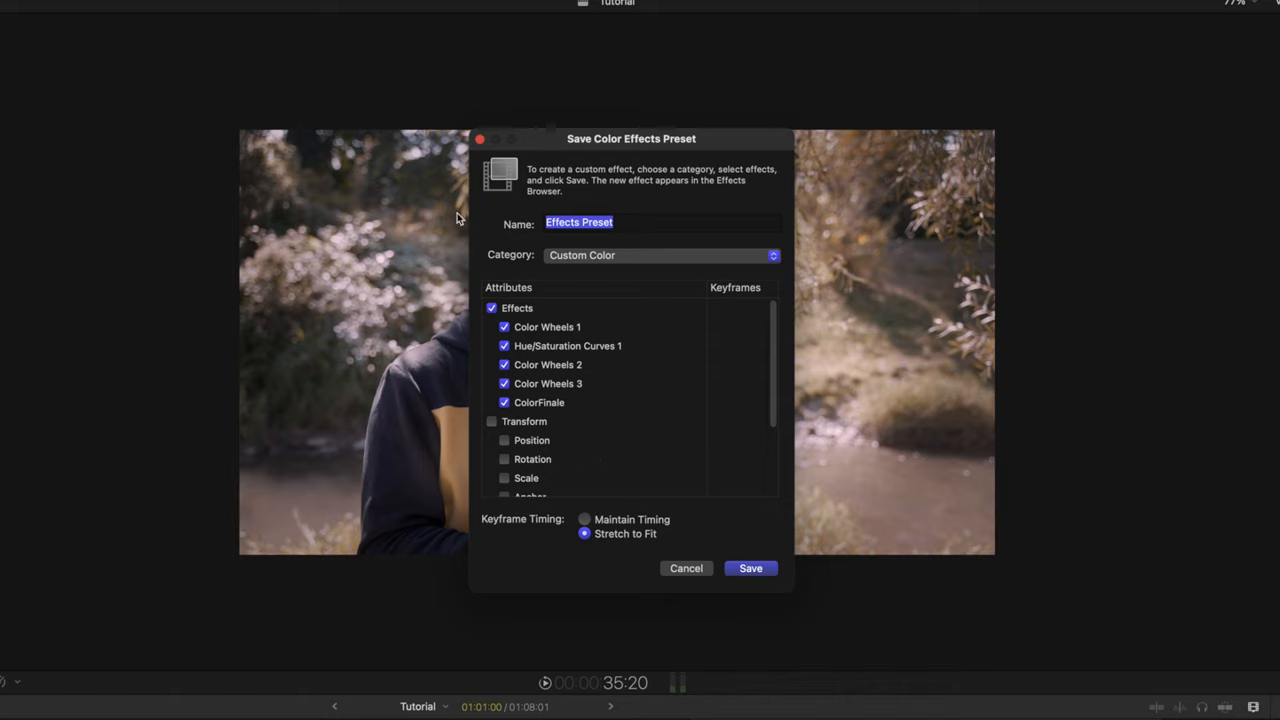
type("SLog3")
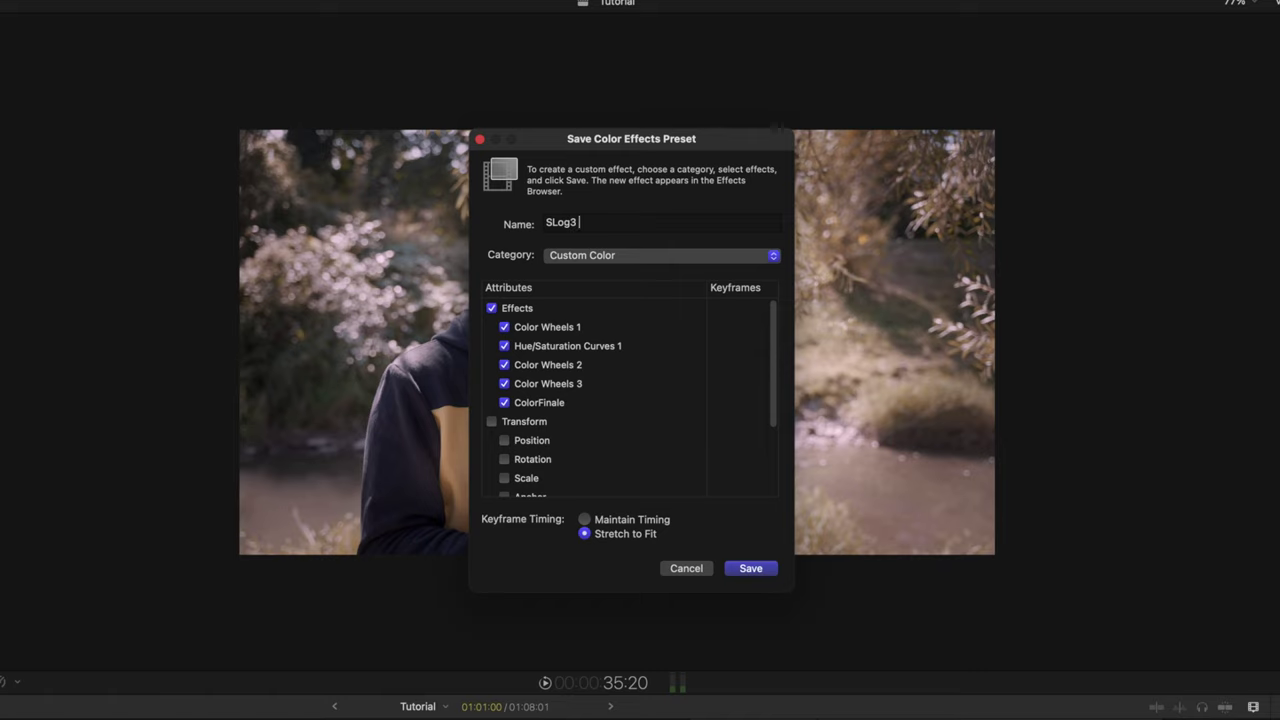
type("Orange")
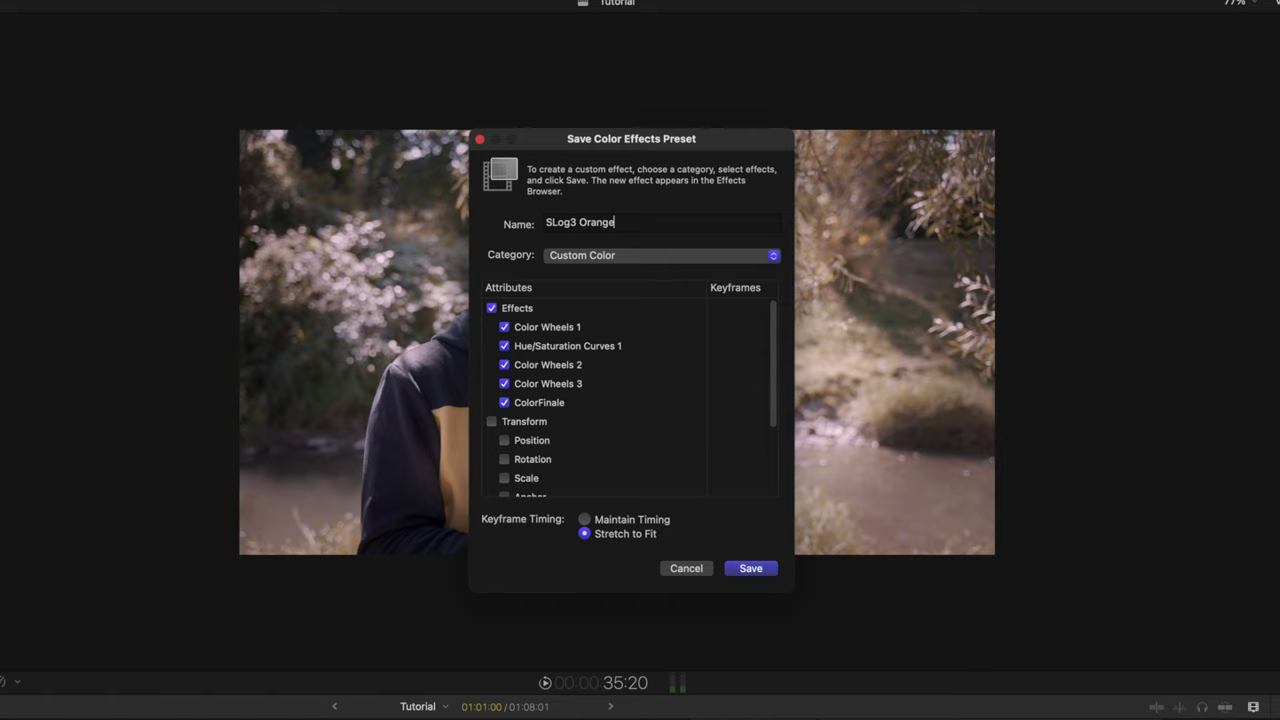
type("+ Till D")
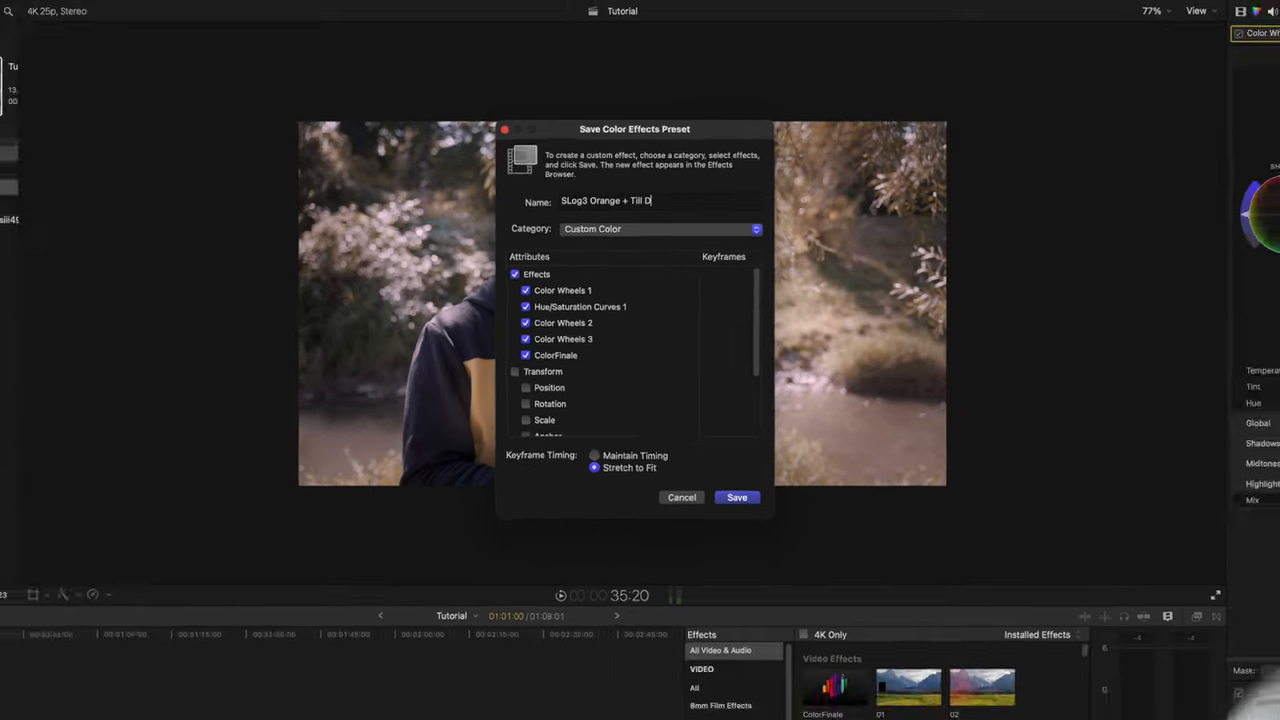
left_click(737, 497)
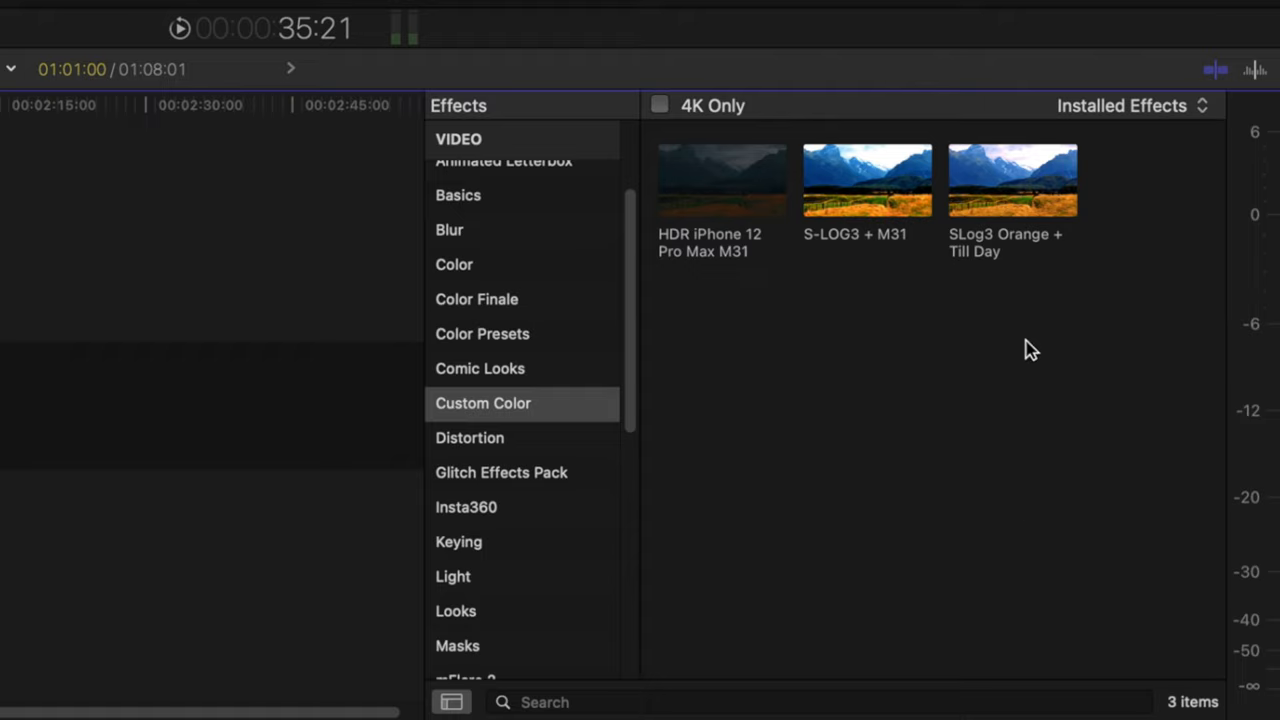
right_click(1012, 180)
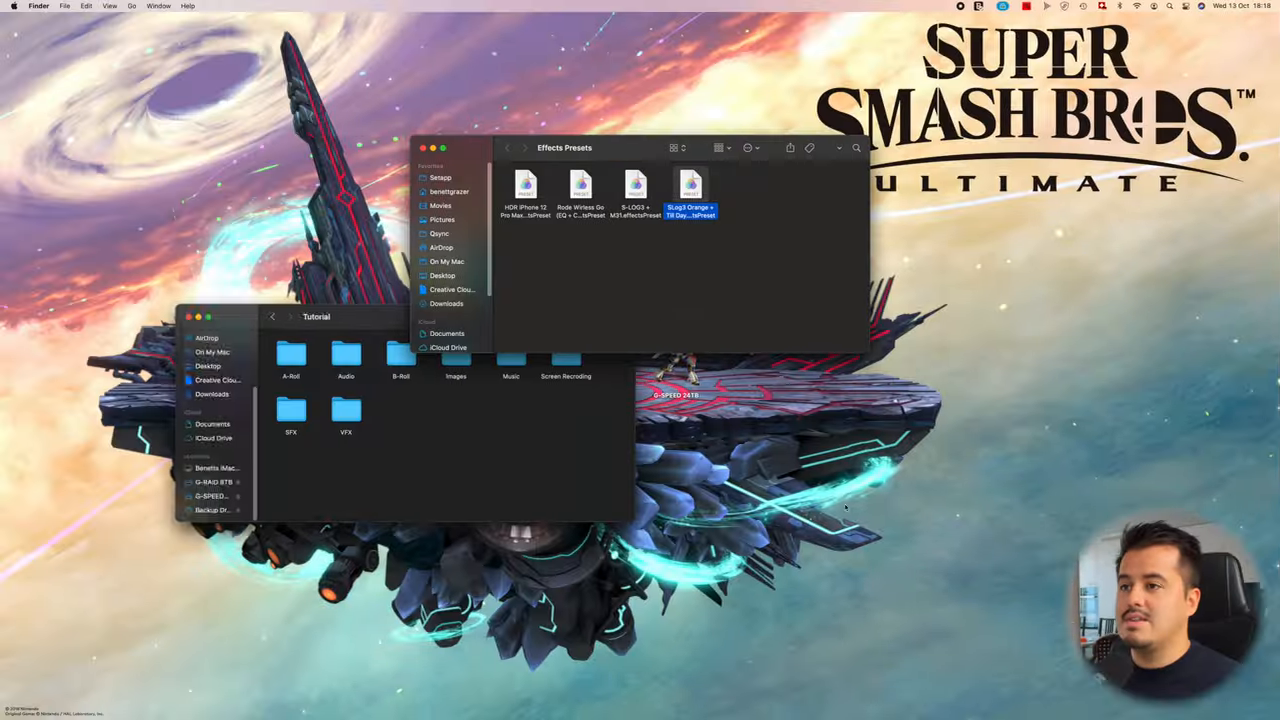
Pick an option from the SLog3 Orange + Till Day.effectsPreset file's context menu in Finder
right_click(691, 184)
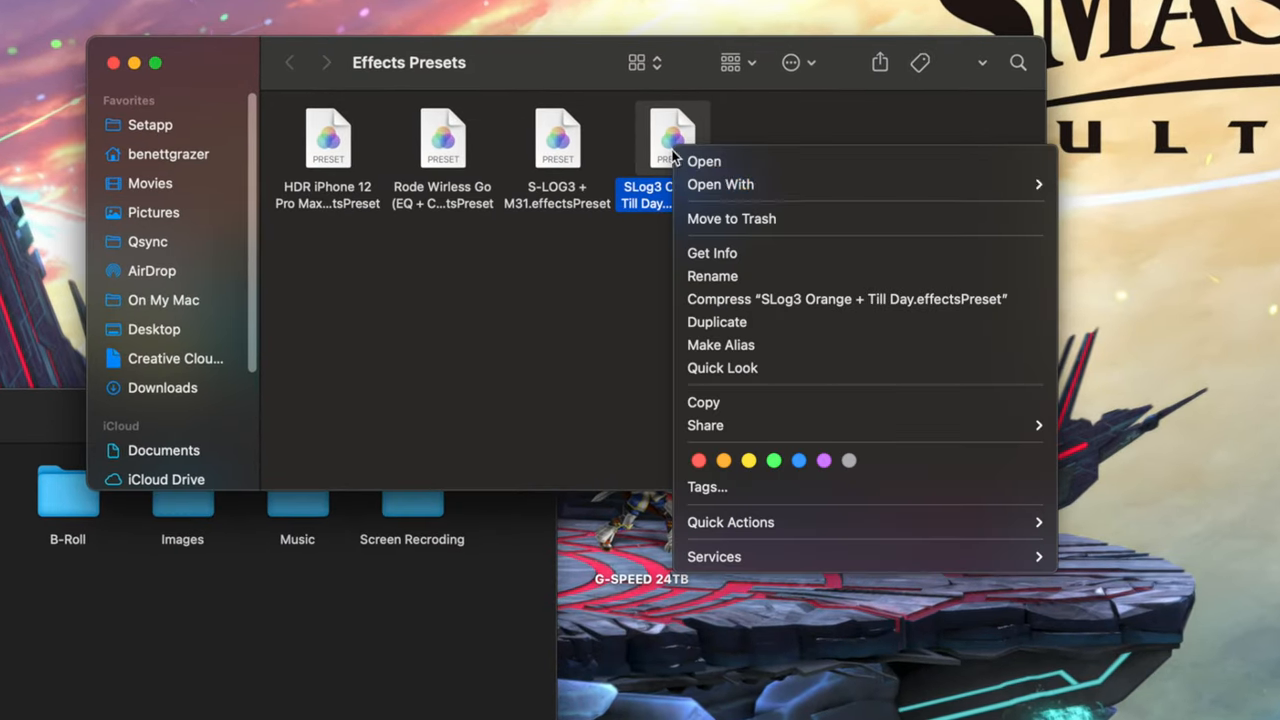
left_click(731, 218)
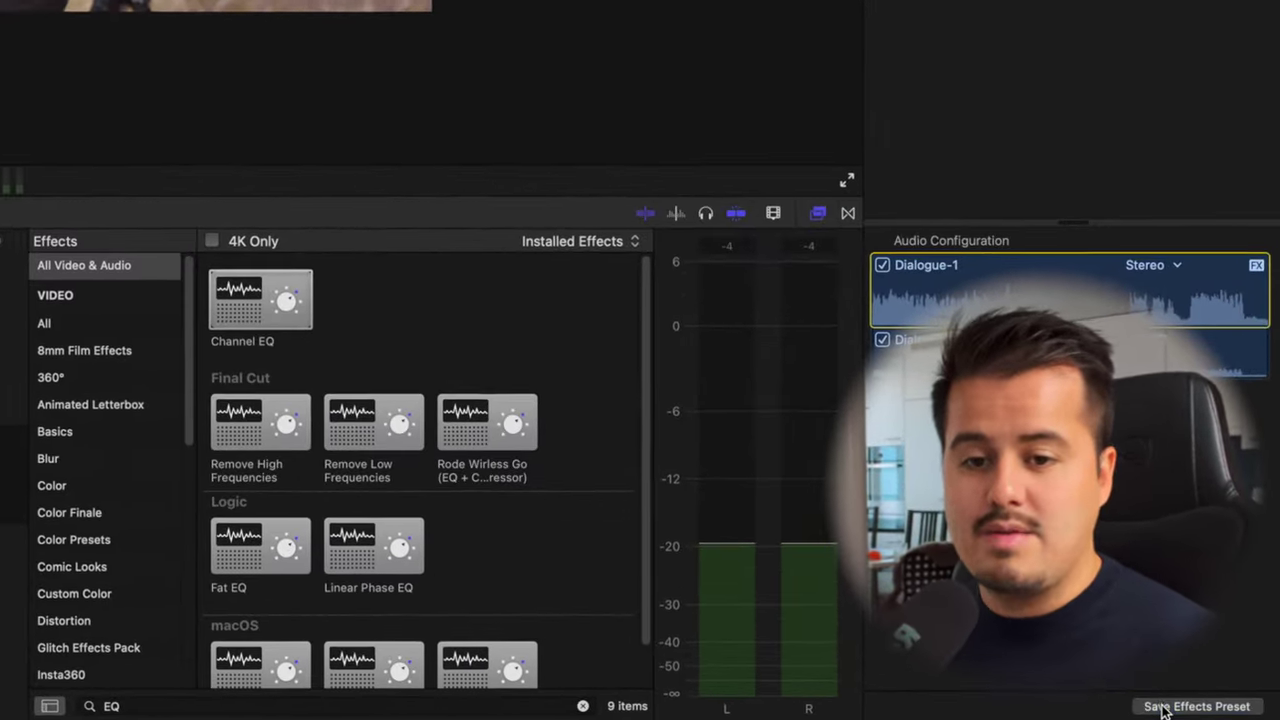
Save the Audio inspector effects and volume as preset 'RODE Wireless Go 2 + L + EQ + C'
left_click(1197, 706)
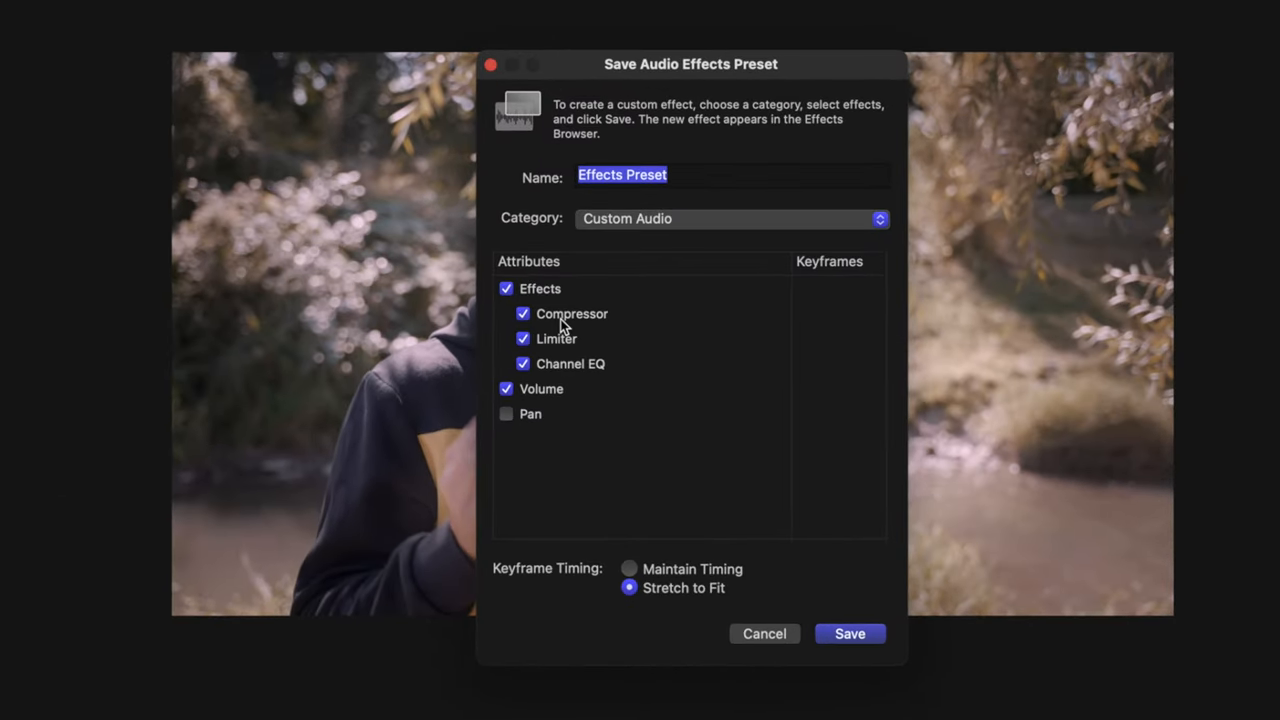
mouse_move(587, 375)
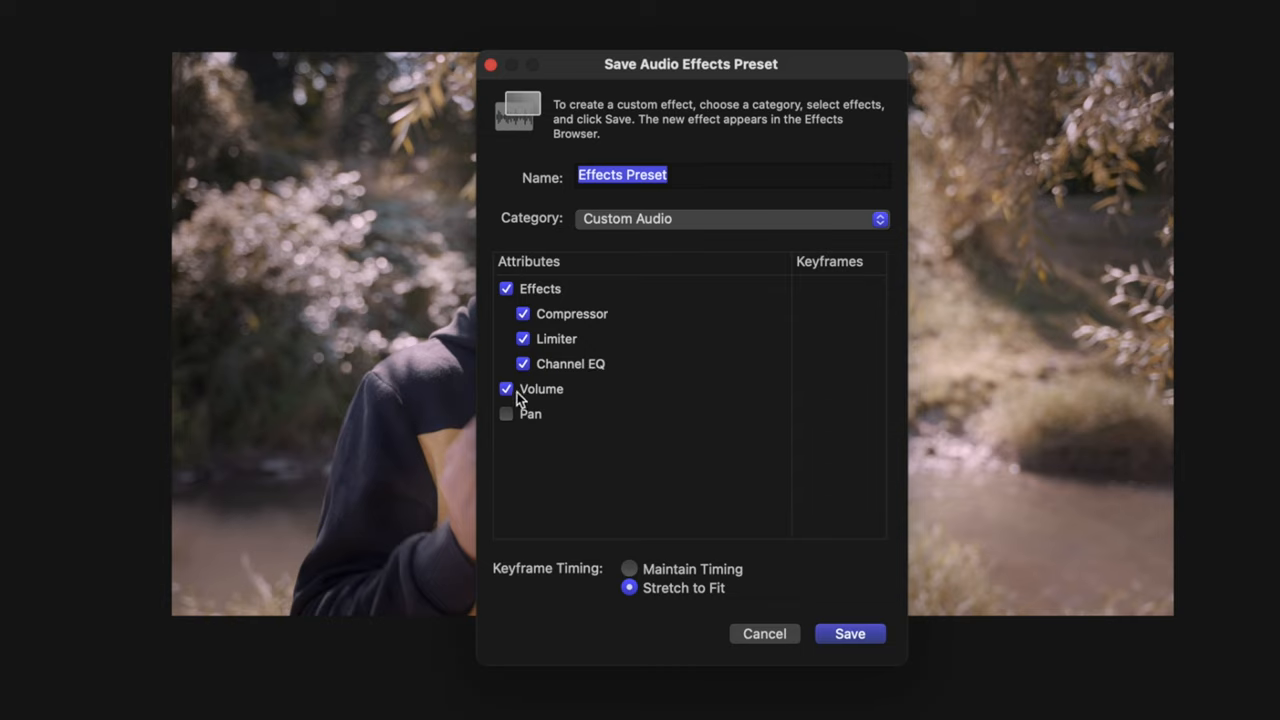
type("R")
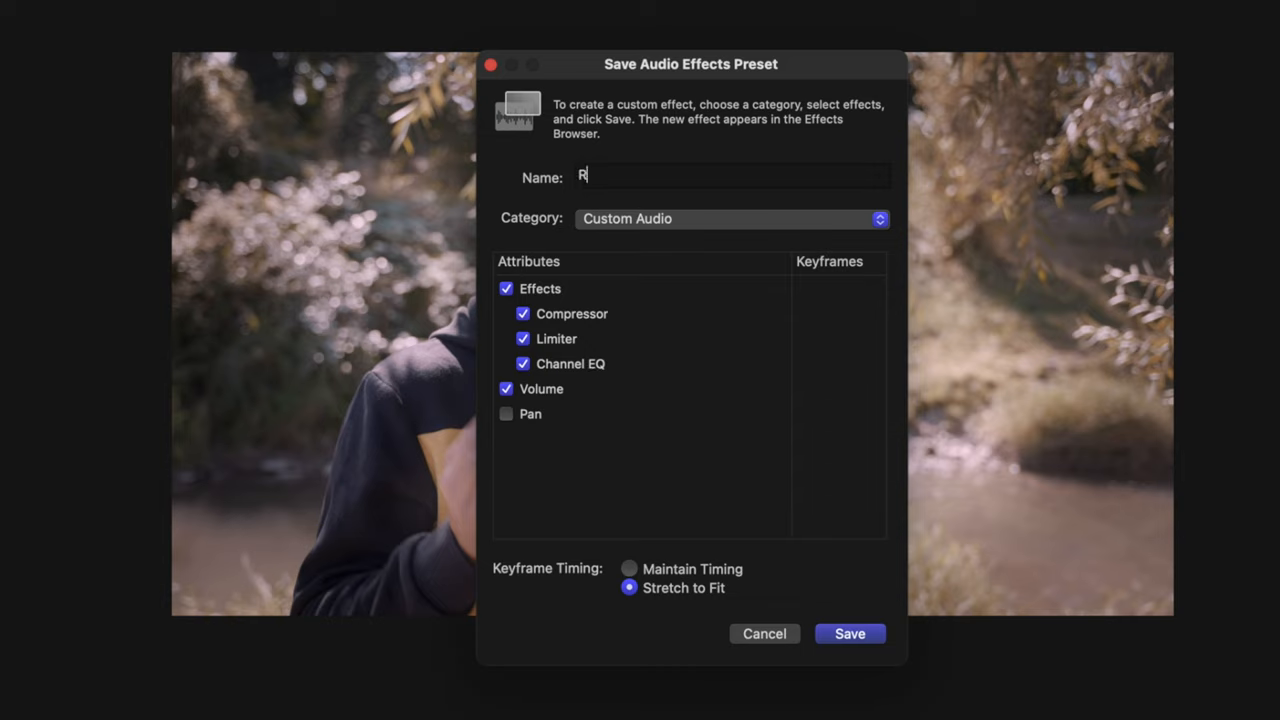
type("ODE Wire")
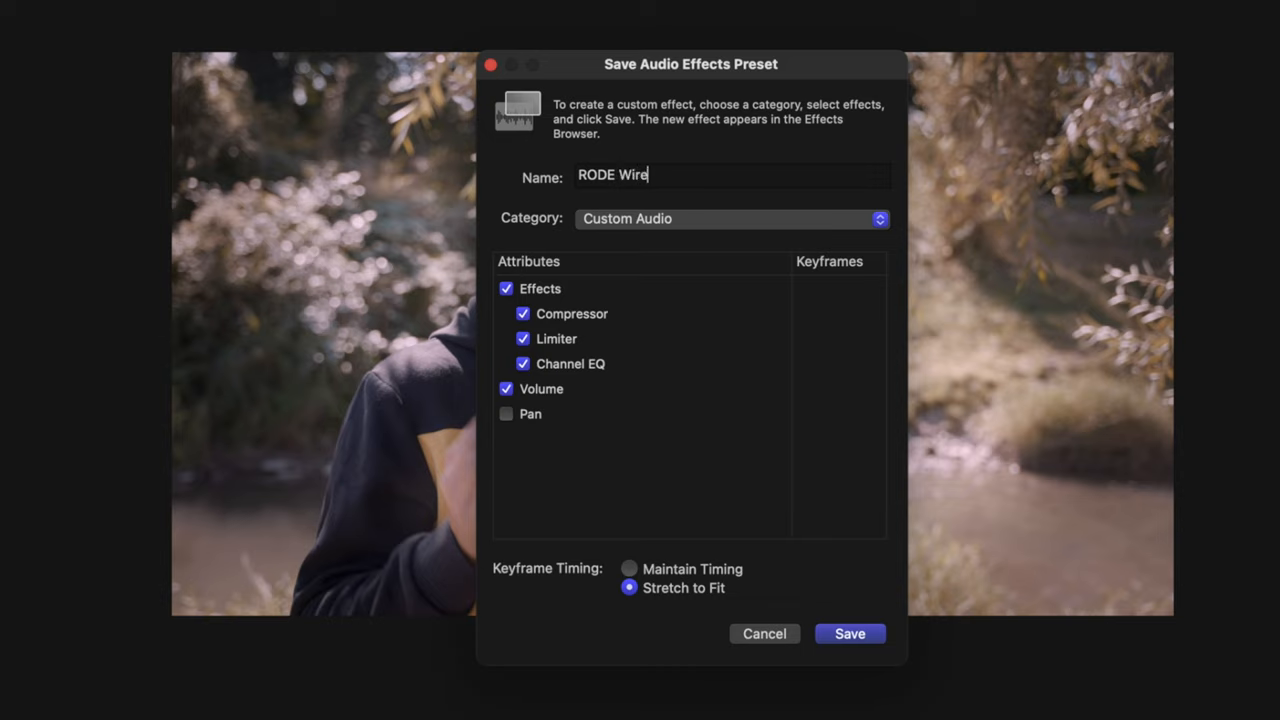
type("less Go 2 +")
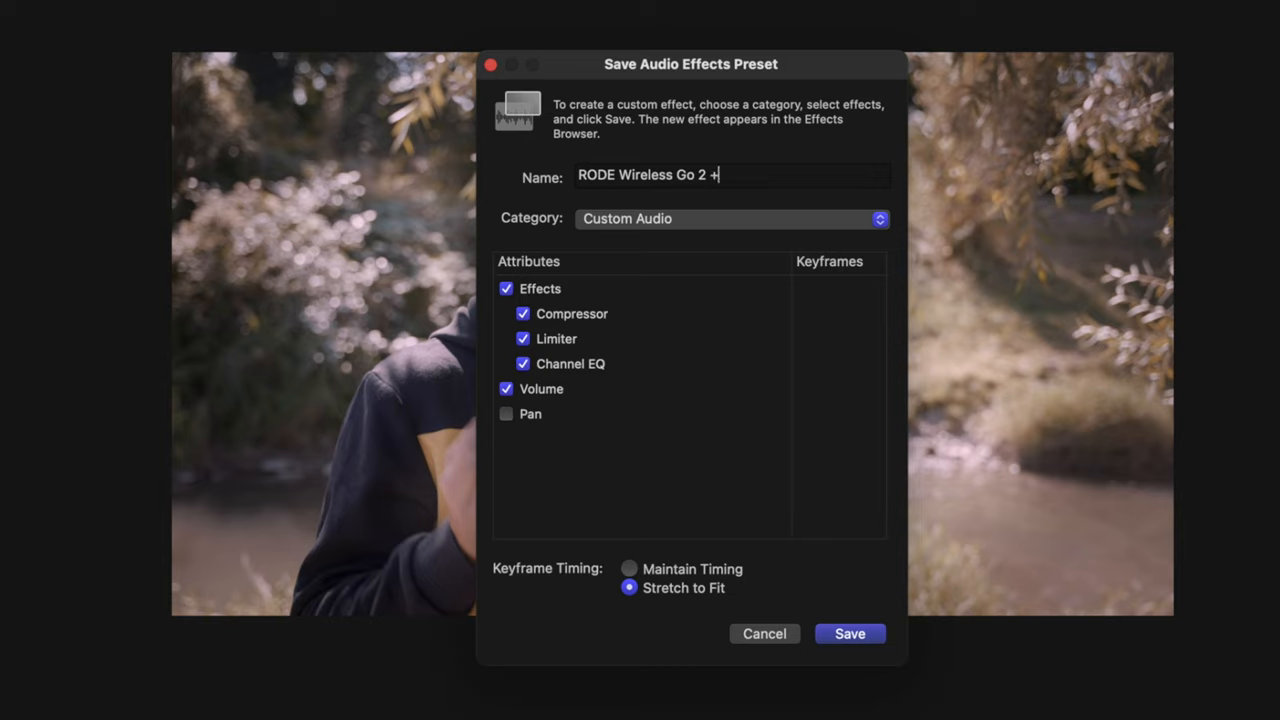
type("L")
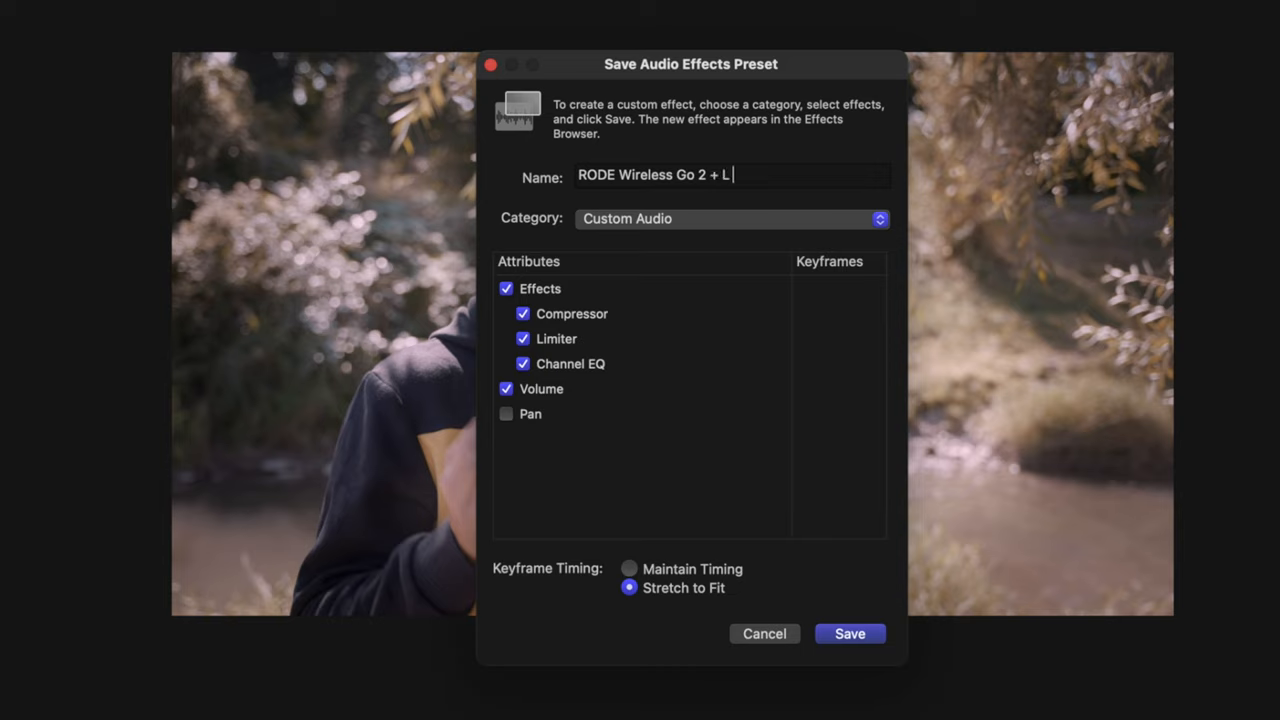
type("+")
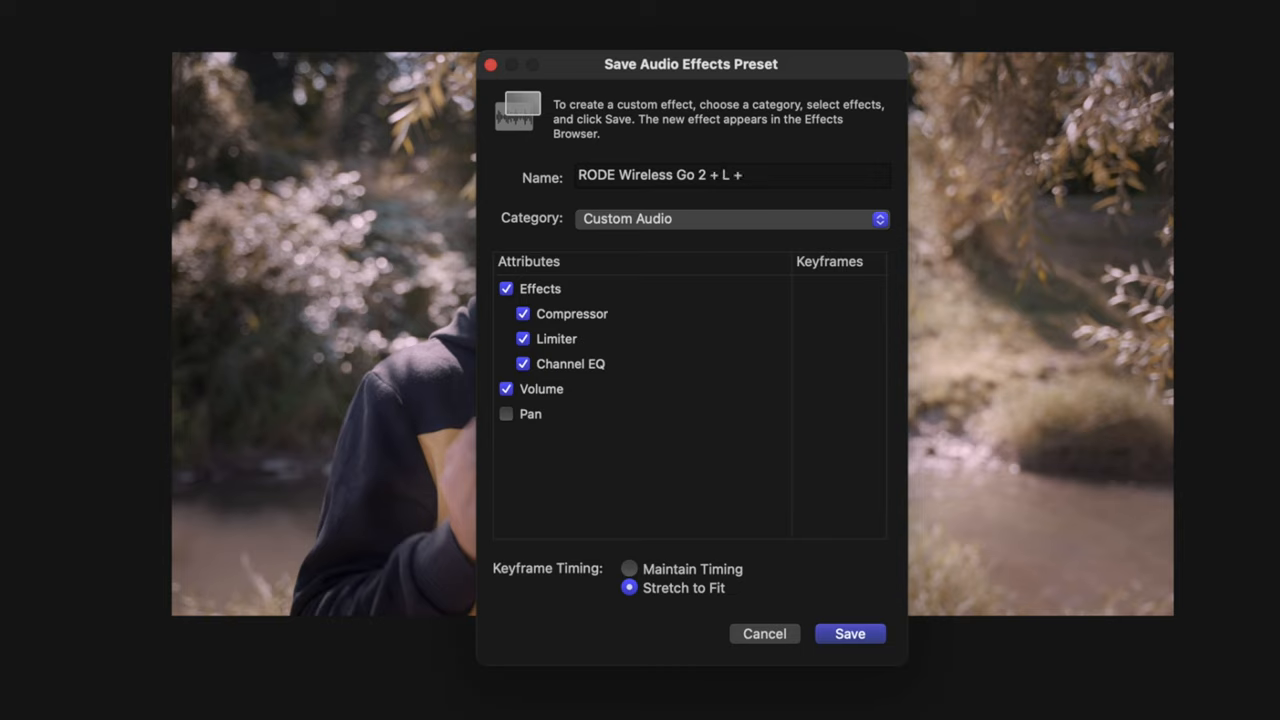
type("EQ")
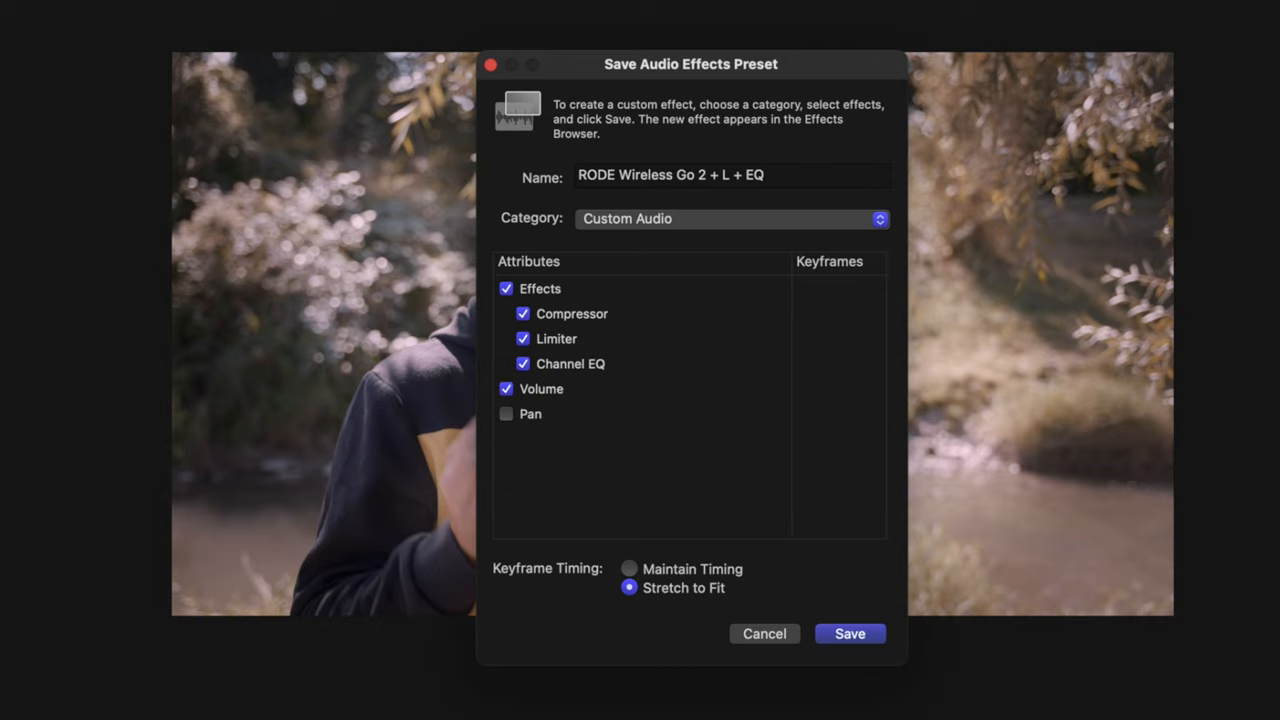
type("+ C")
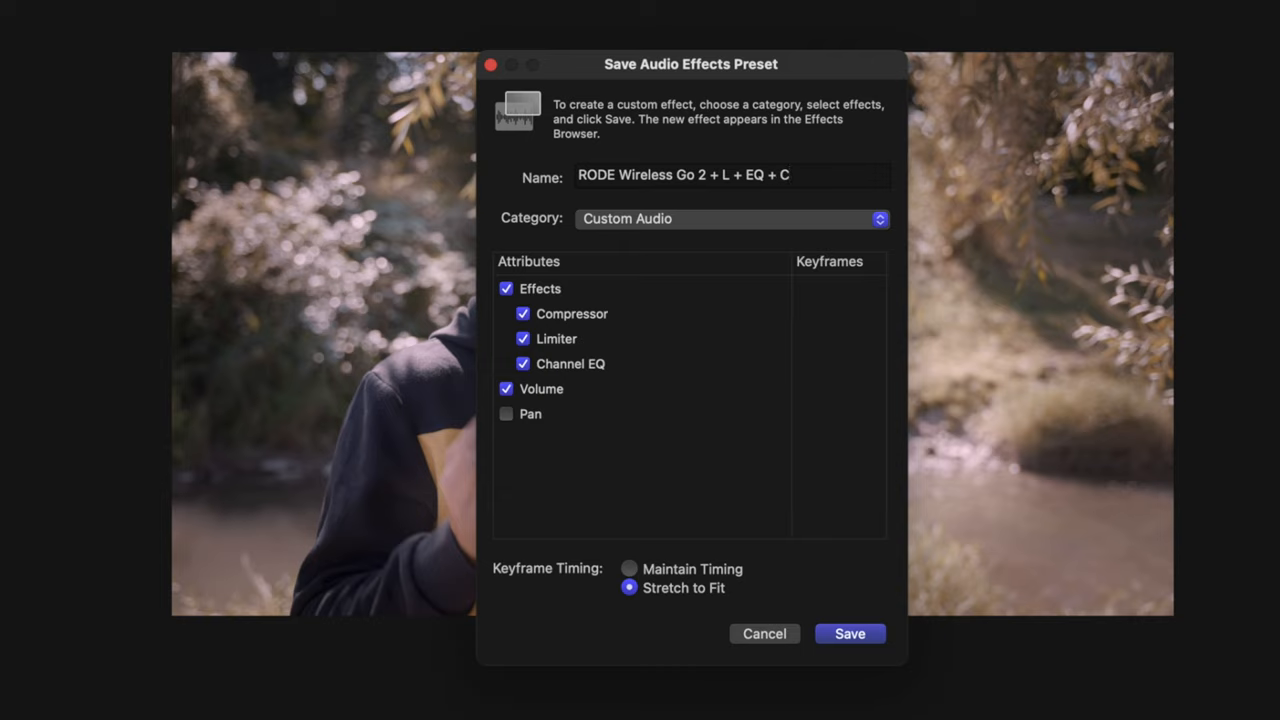
left_click(849, 633)
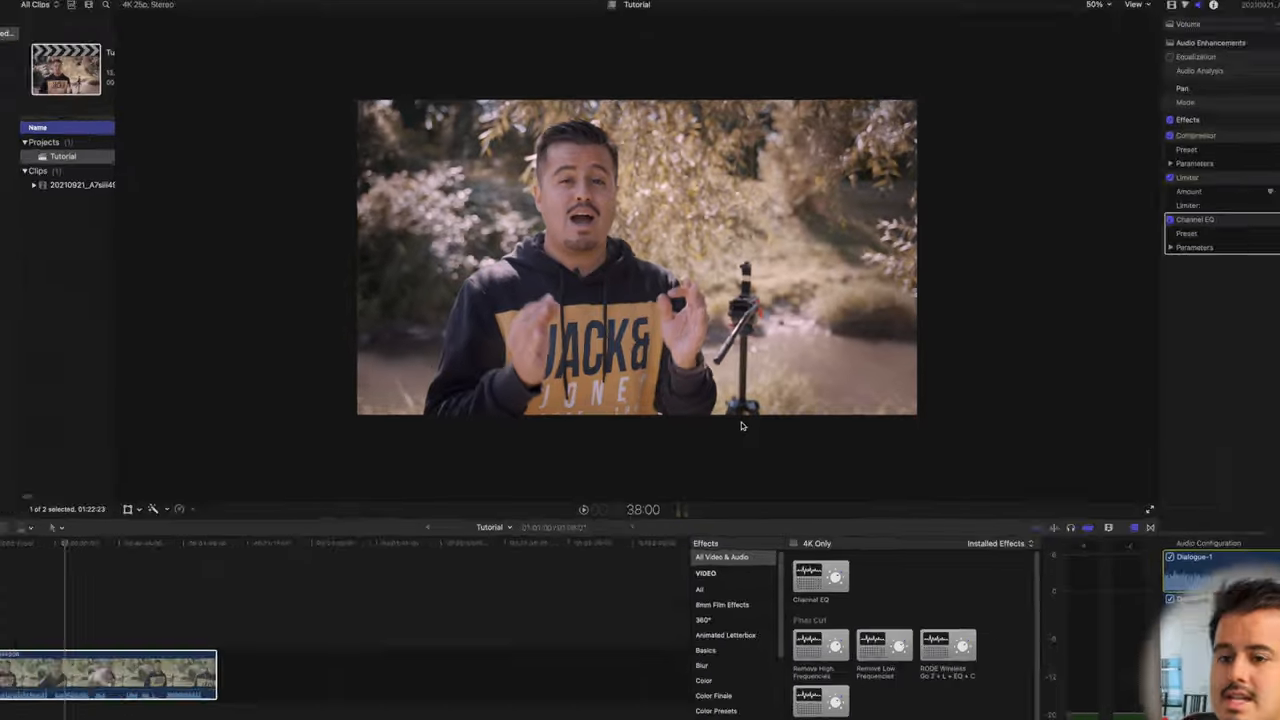